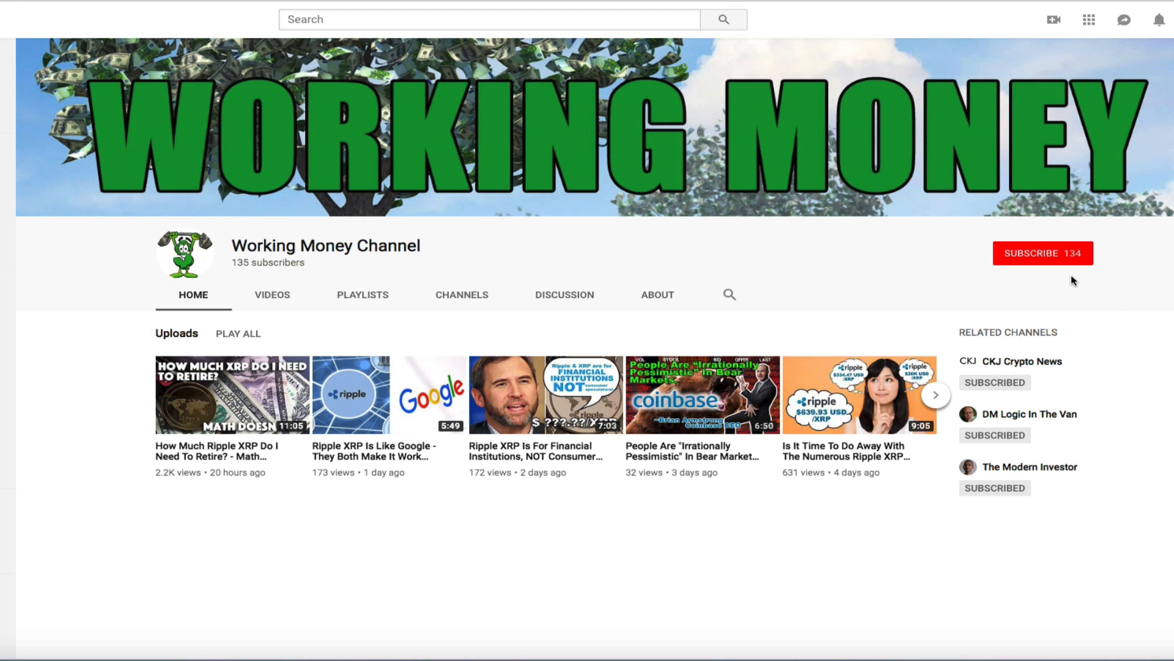
pyautogui.moveTo(1081, 274)
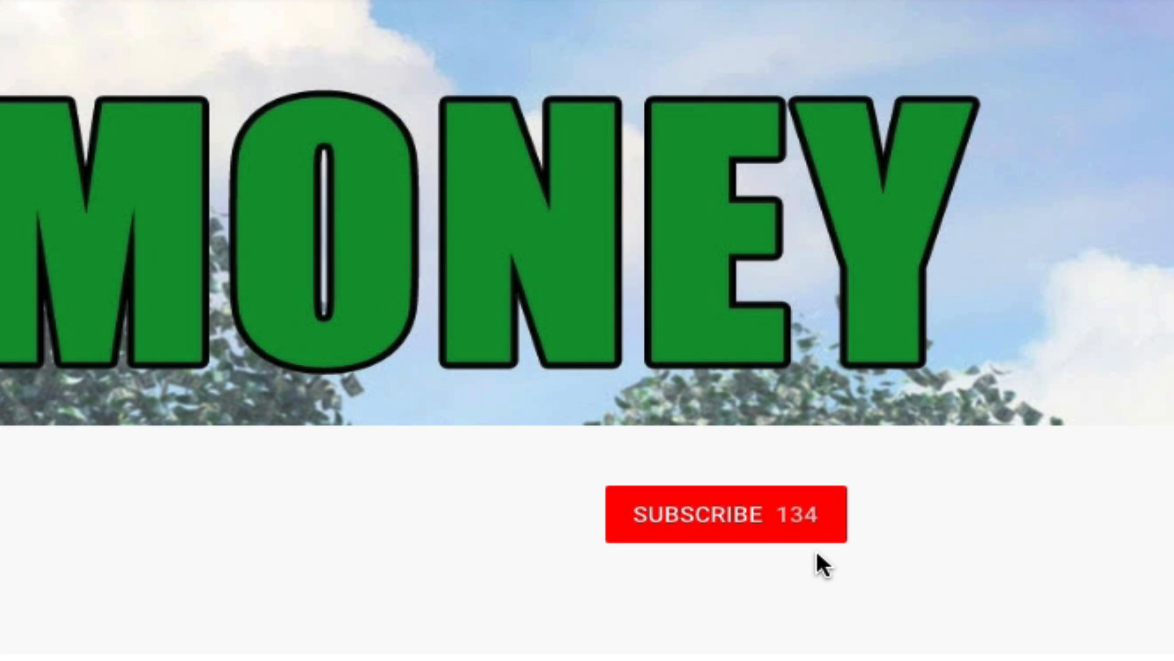
# Step: Subscribe to Working Money Channel and begin the comment 'I love this content!'
pyautogui.click(728, 515)
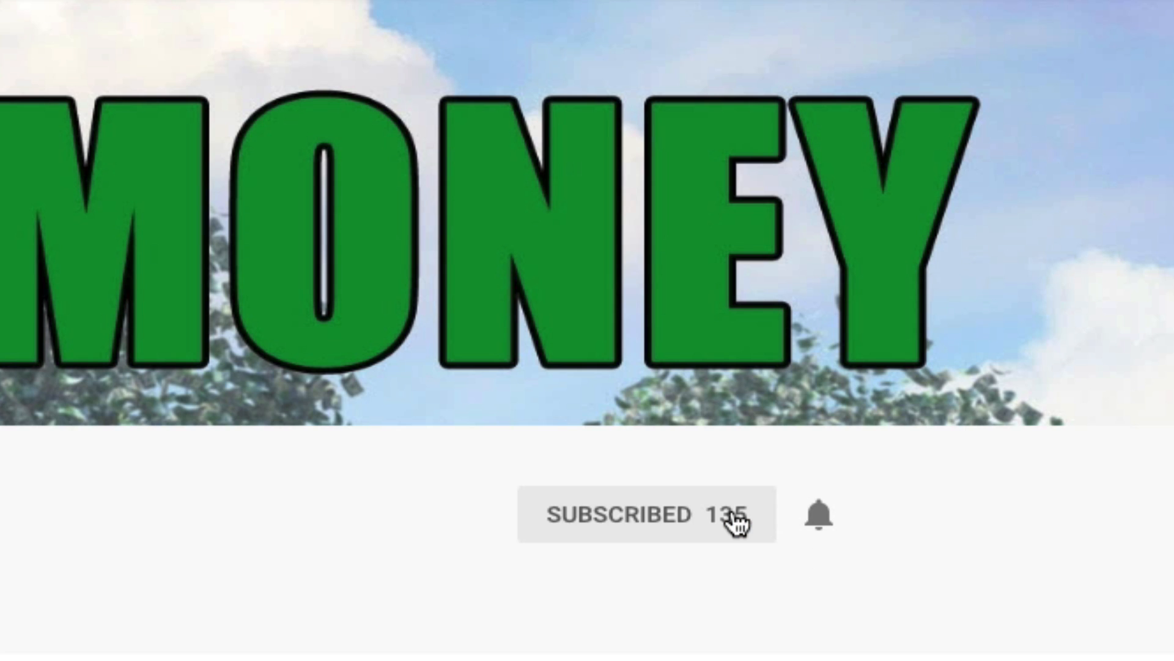
pyautogui.moveTo(764, 592)
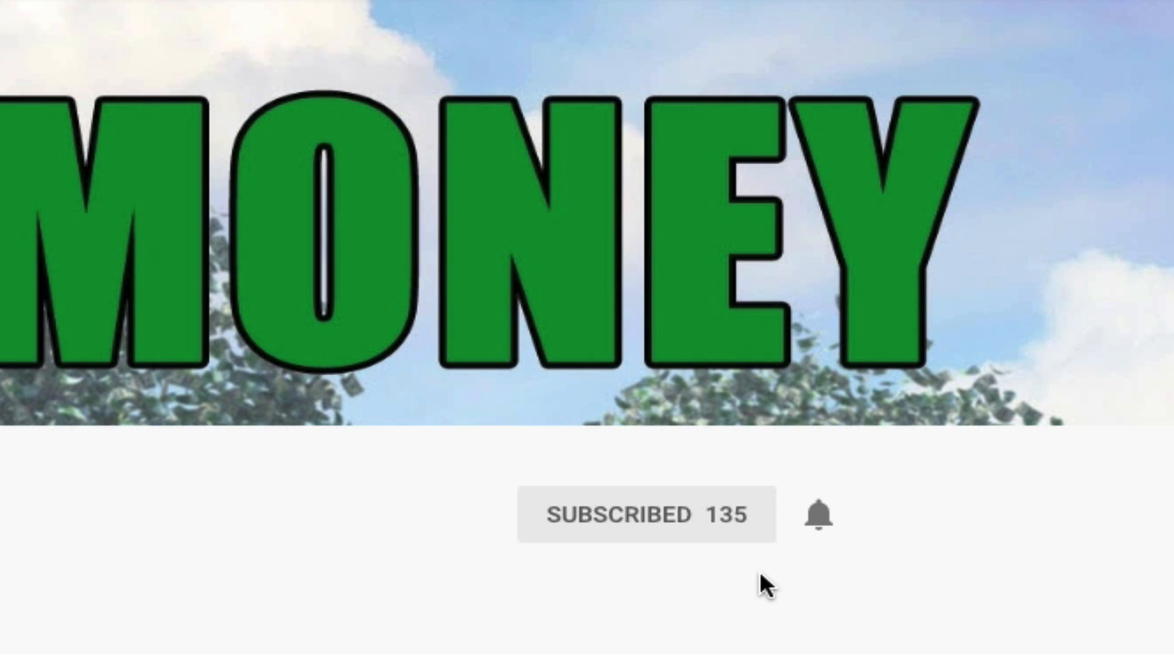
pyautogui.click(817, 515)
pyautogui.write('I love')
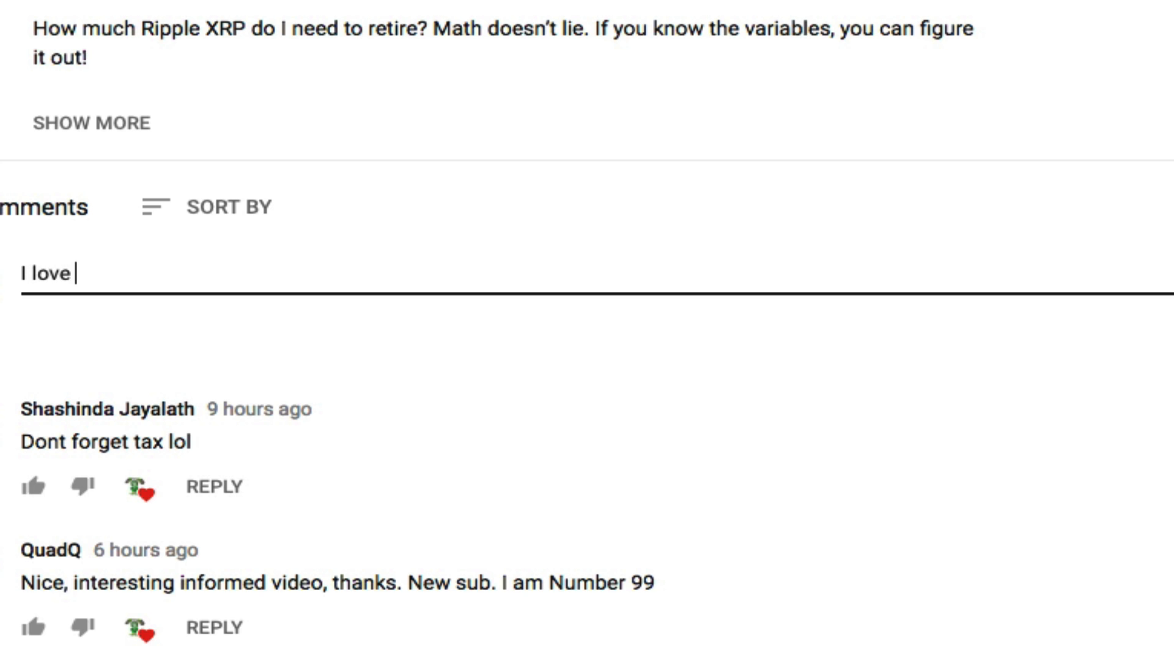
pyautogui.write('this content!')
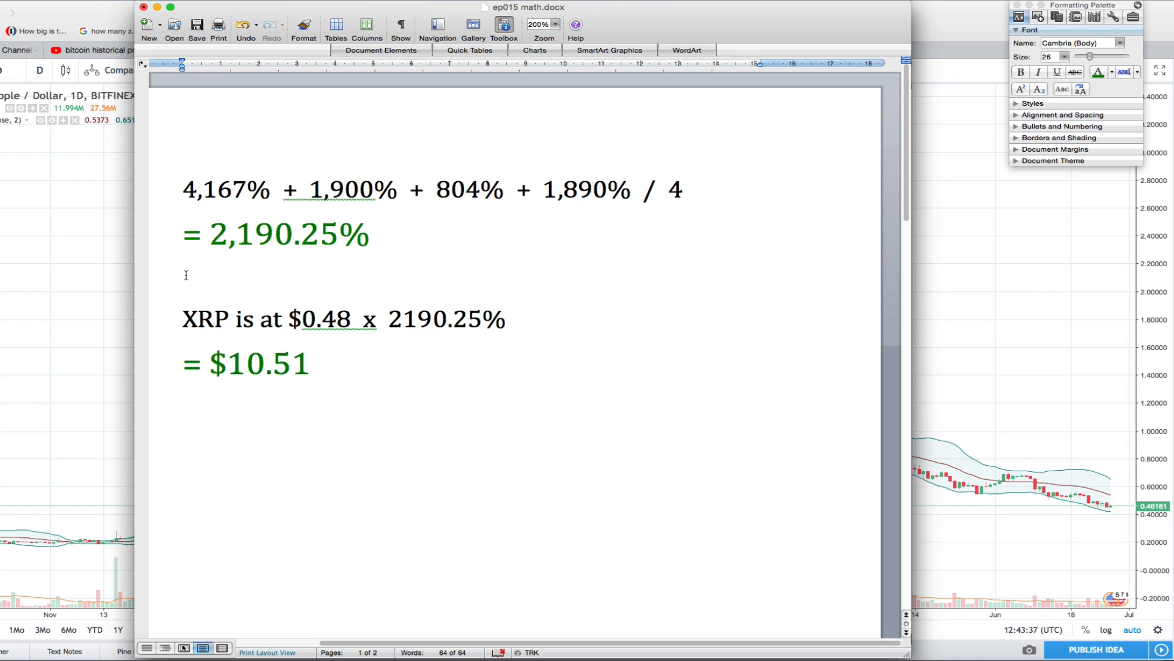
# Step: Select the 2,190.25% average line before bringing up the Bitcoin bull-trend spreadsheet
pyautogui.doubleClick(264, 367)
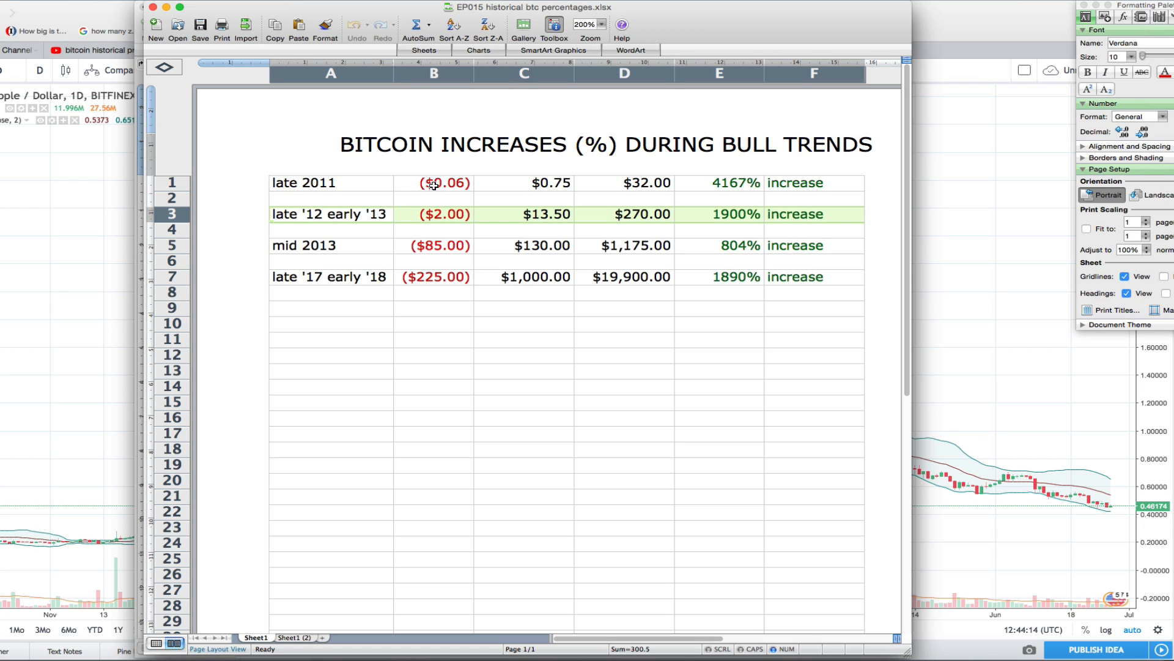
# Step: Check the late 2011 $0.75 price cells, then return to the Word math document
pyautogui.click(523, 182)
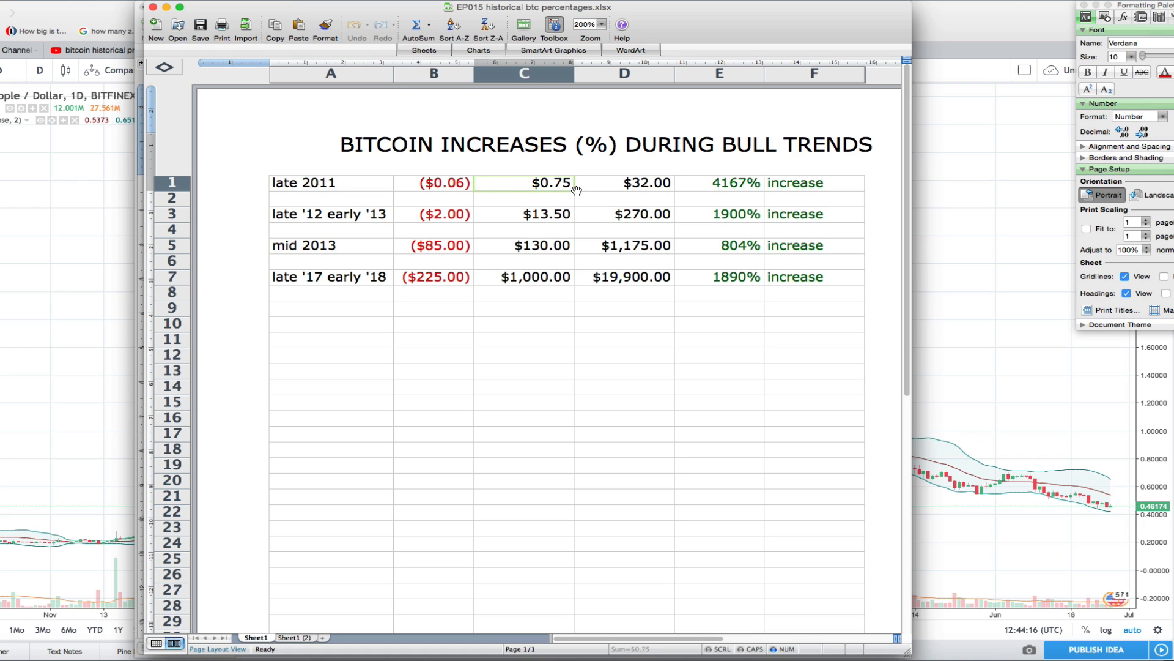
pyautogui.click(734, 184)
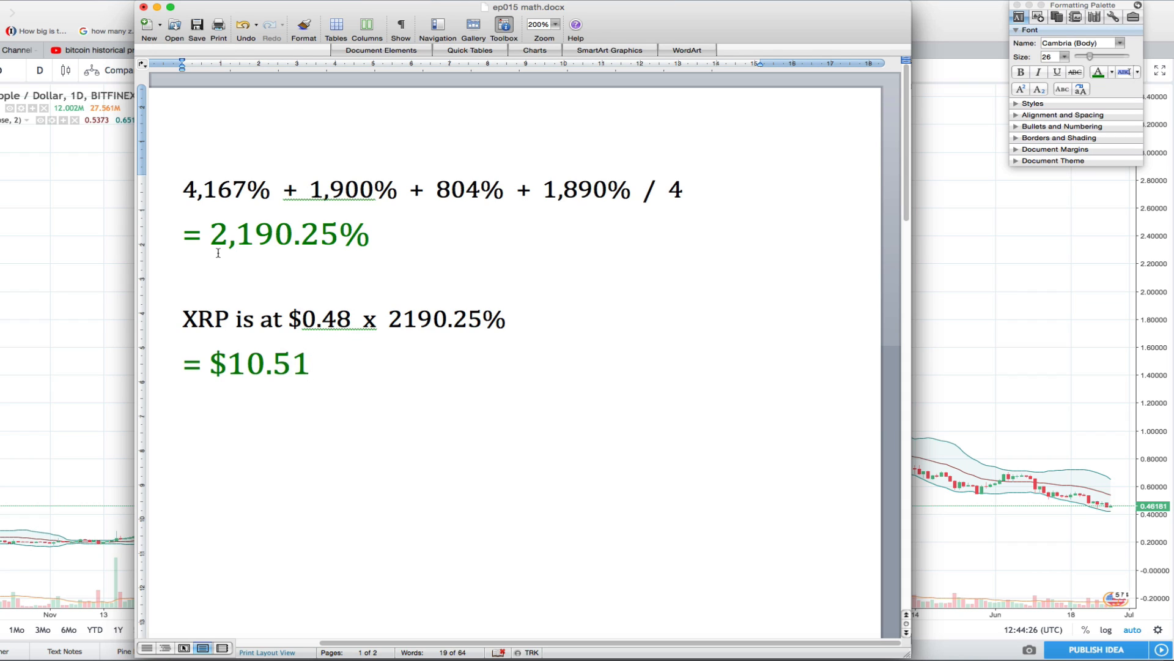
# Step: Review the $10.51 XRP estimate, then bring the TradingView XRP/USD chart forward
pyautogui.click(309, 364)
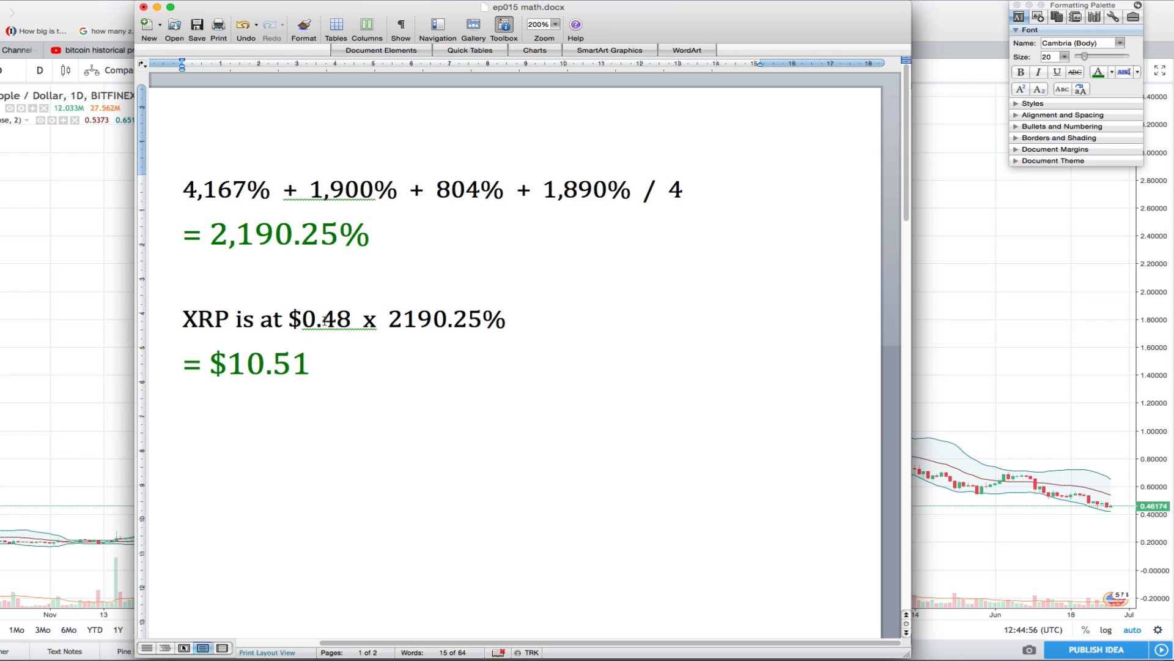
pyautogui.click(320, 333)
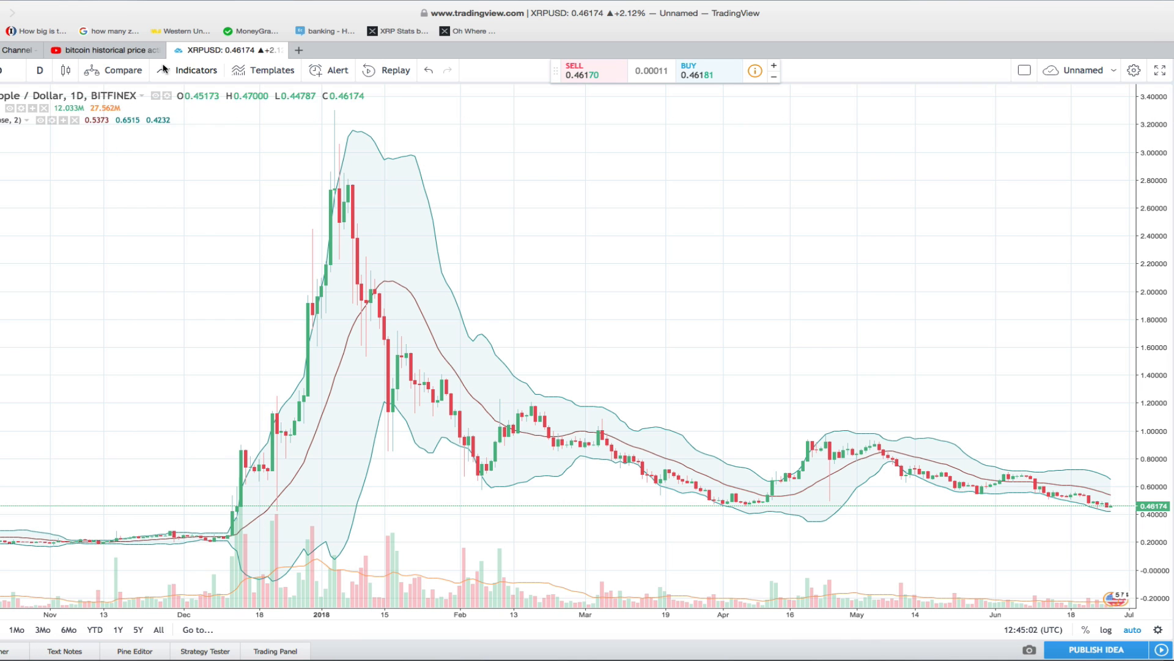
pyautogui.moveTo(803, 470)
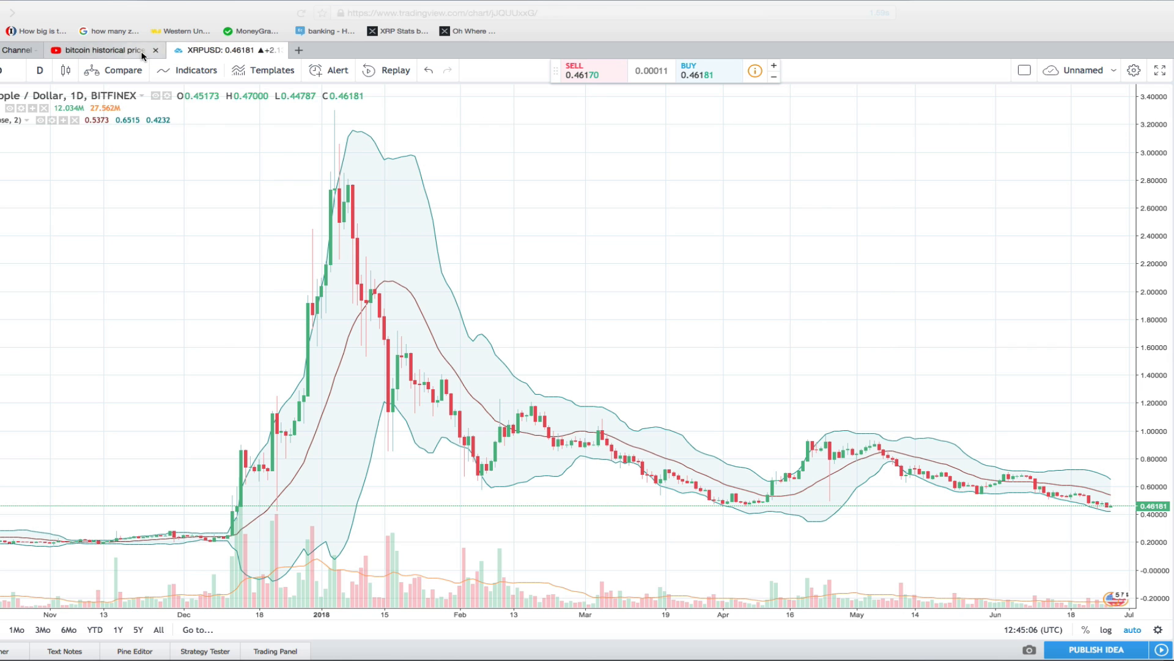
# Step: View the bitcoin historical price action video, then return to the Bitcoin percentages spreadsheet
pyautogui.click(98, 49)
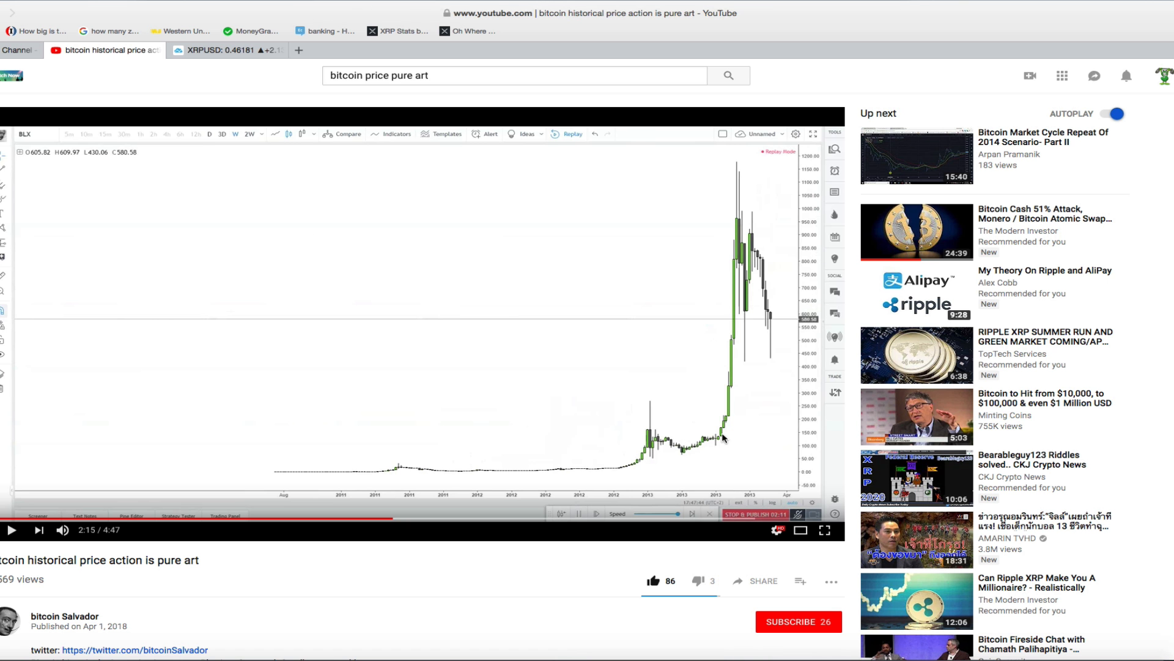
pyautogui.moveTo(691, 453)
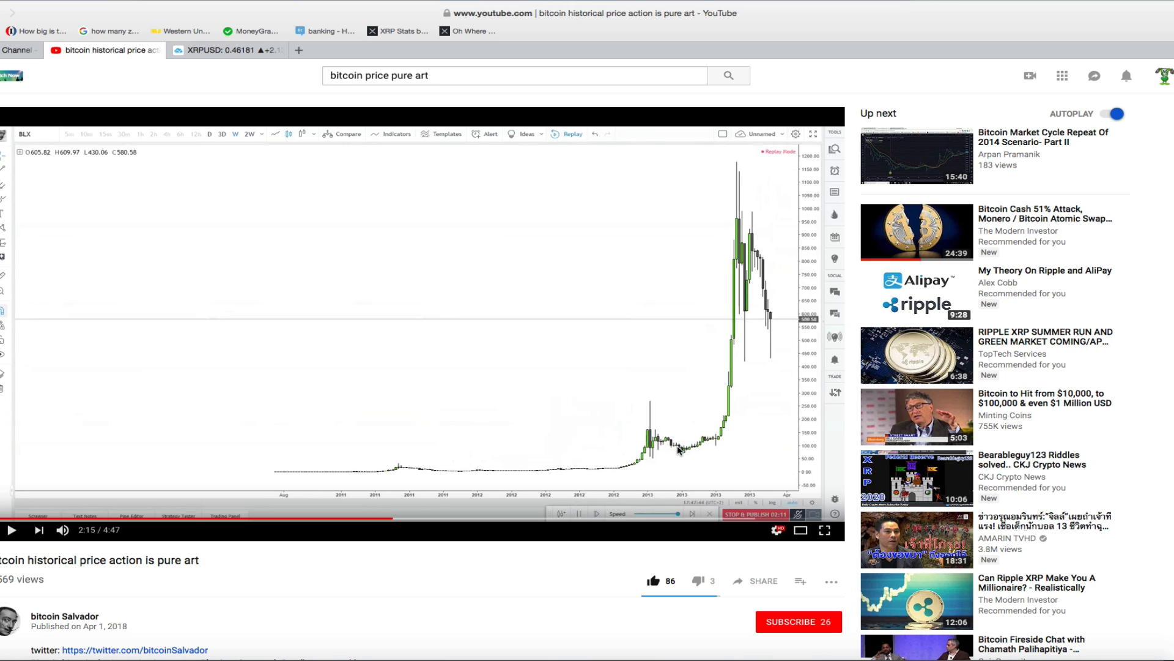
pyautogui.moveTo(681, 453)
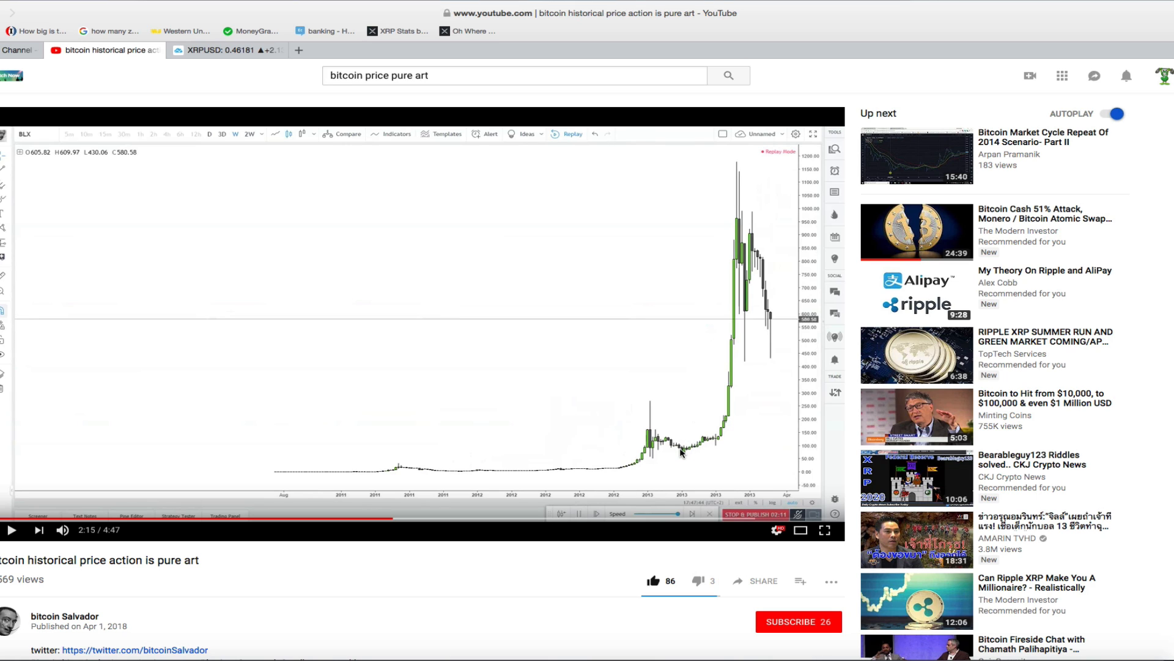
pyautogui.moveTo(675, 455)
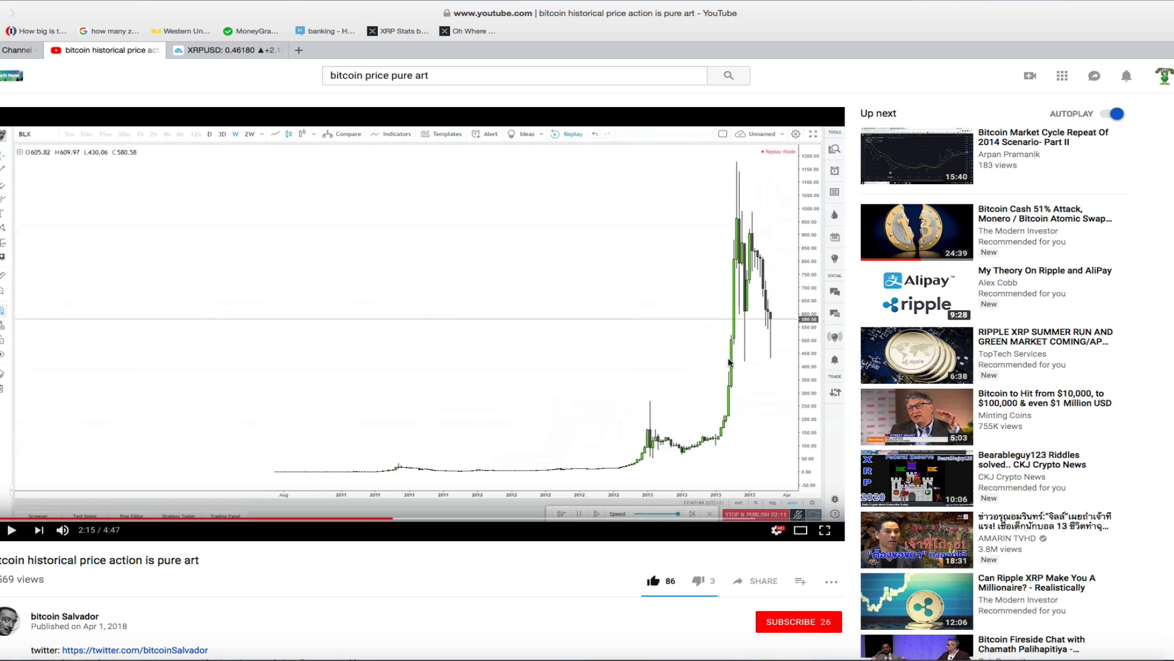
pyautogui.moveTo(703, 433)
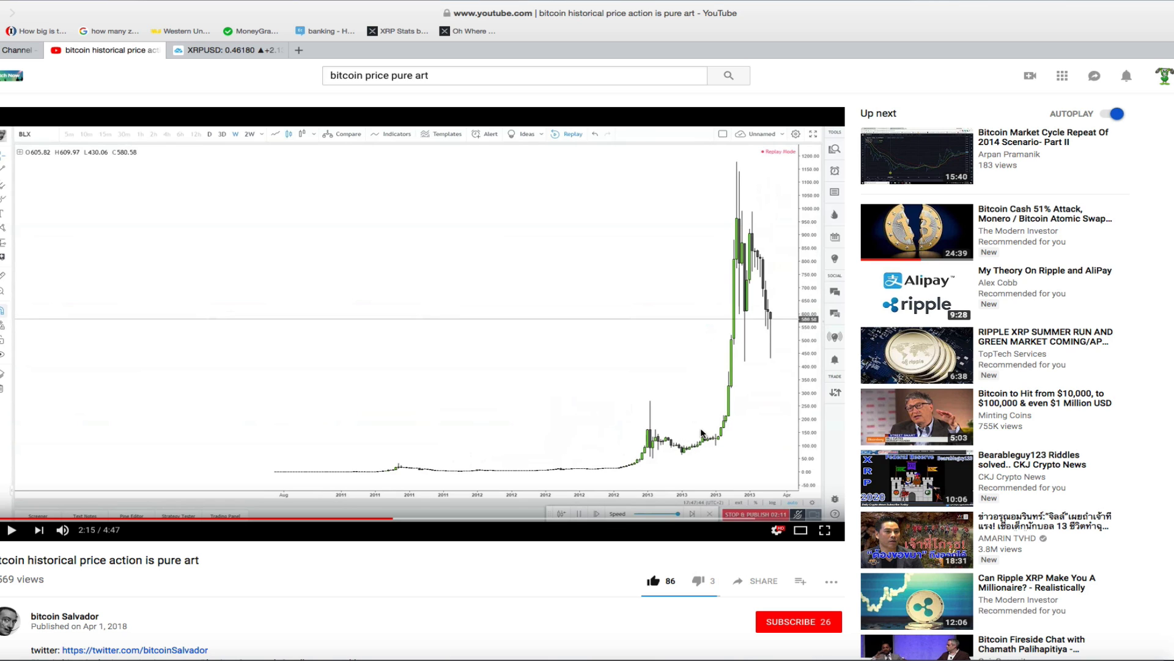
pyautogui.click(13, 529)
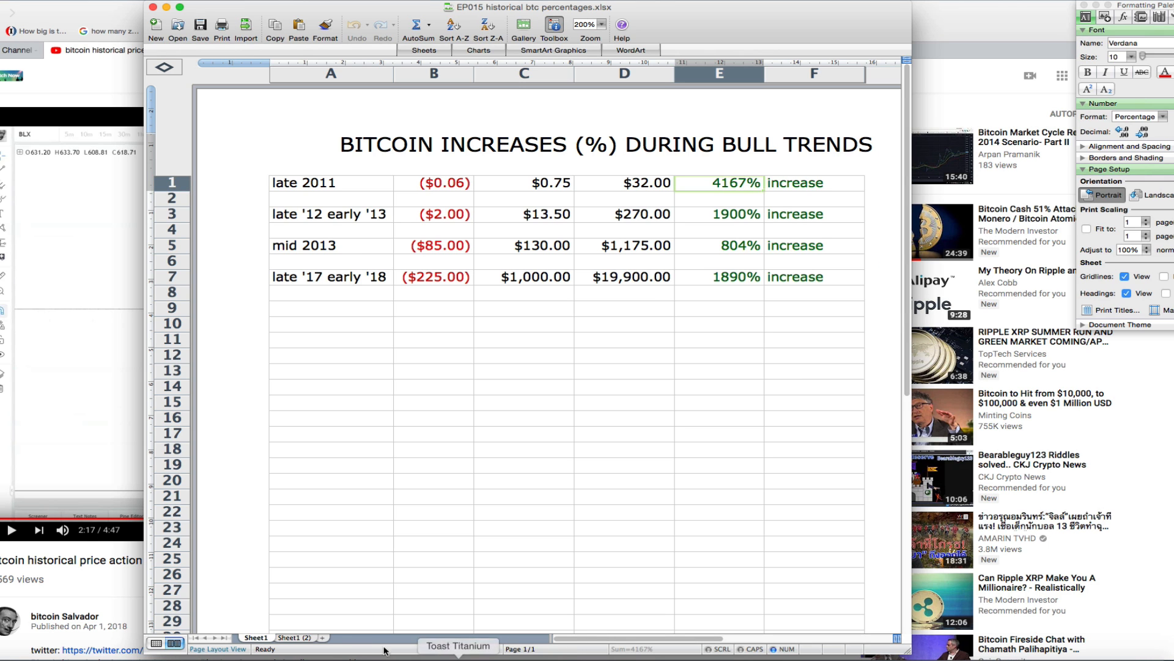
# Step: Switch to the bottom-to-bull-run sheet and check the late 2011 bottom value and 1150% increase
pyautogui.click(297, 654)
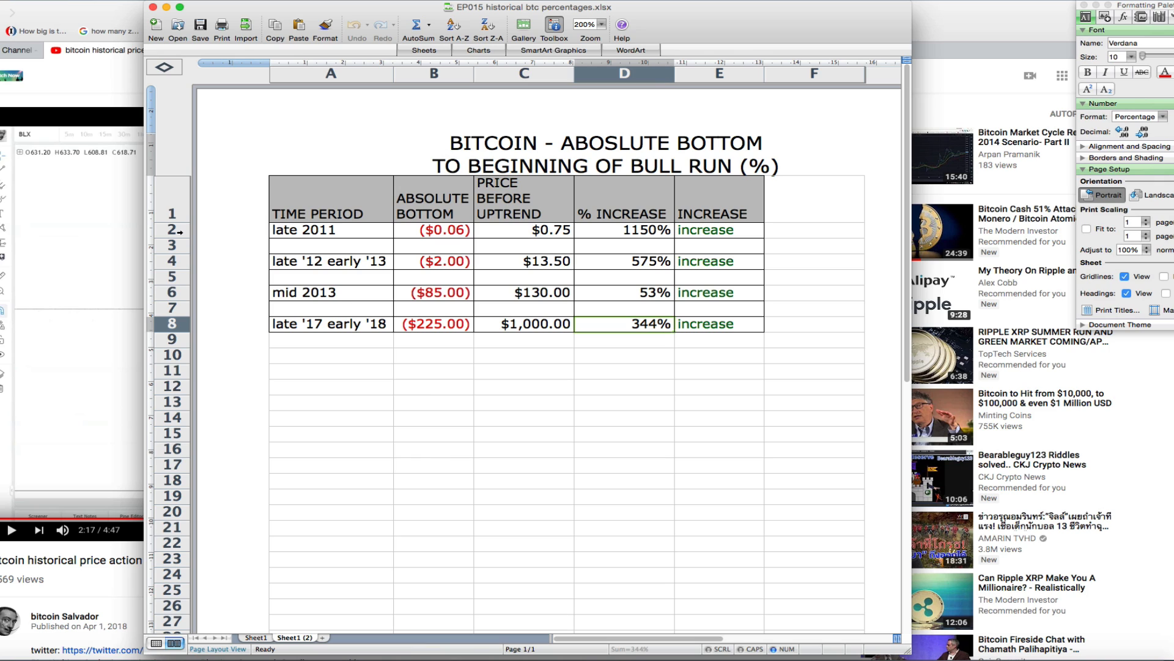
pyautogui.click(171, 230)
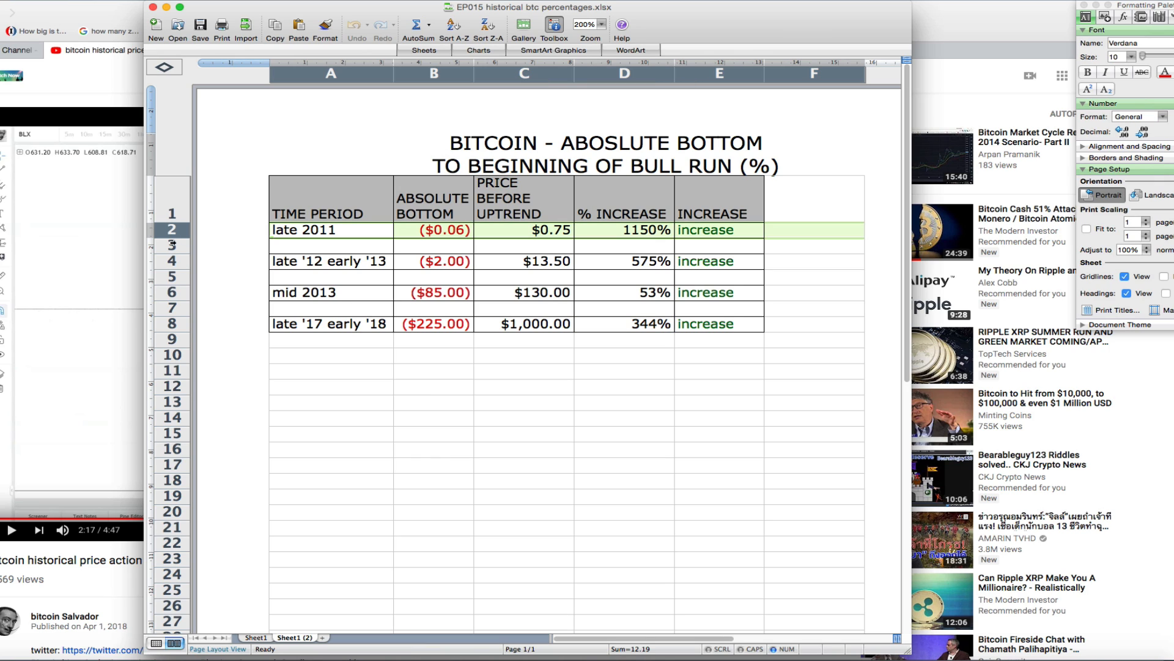
pyautogui.click(171, 291)
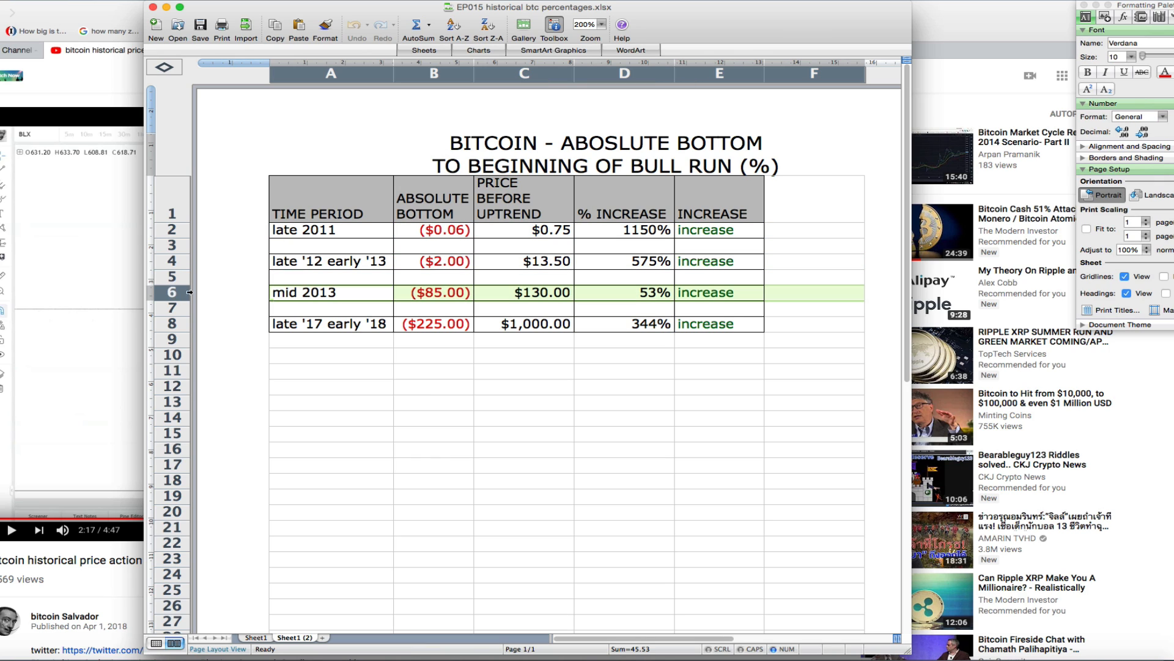
pyautogui.click(447, 230)
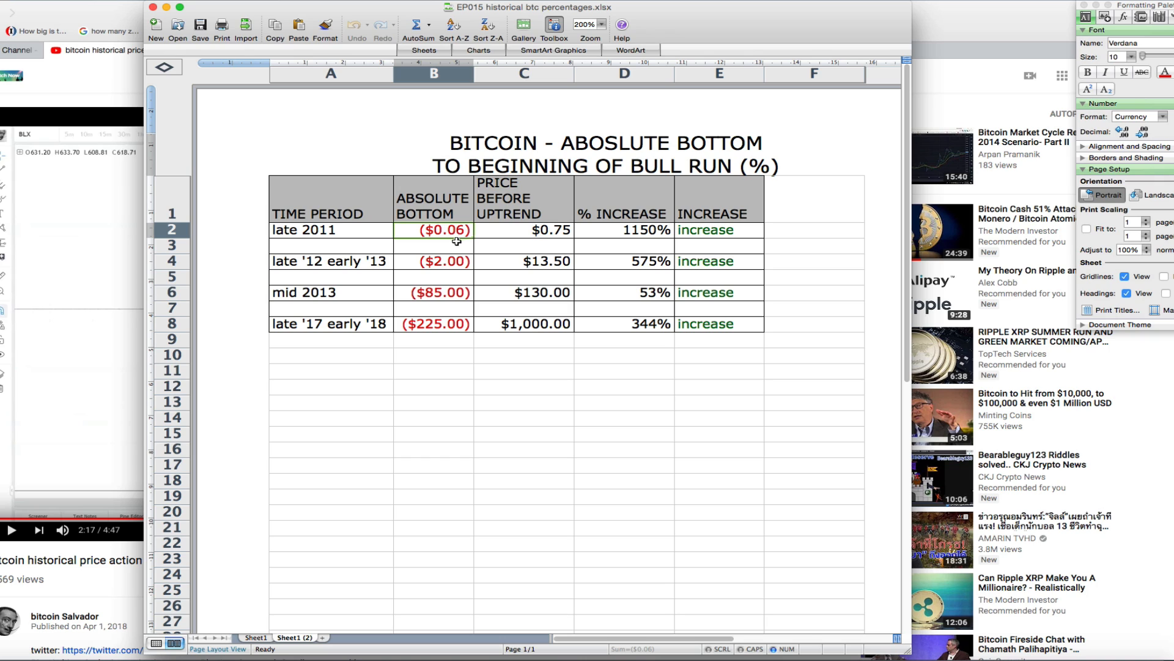
pyautogui.click(622, 230)
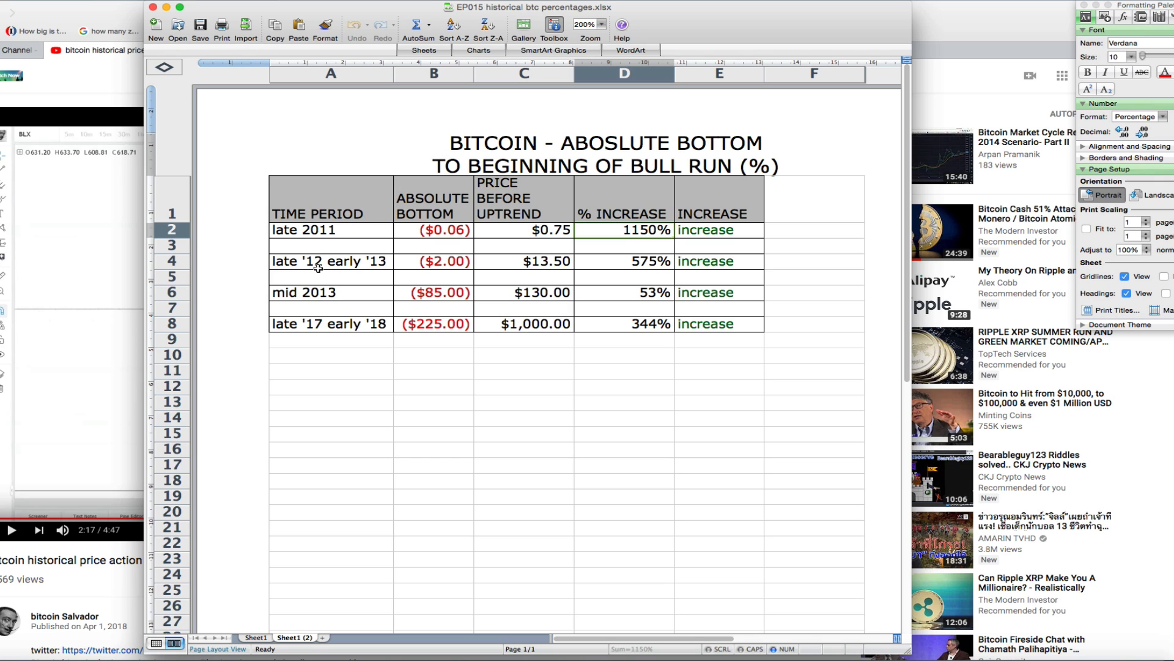
# Step: Check the late '12 early '13 pre-uptrend price and the mid 2013 $130.00 price
pyautogui.click(524, 260)
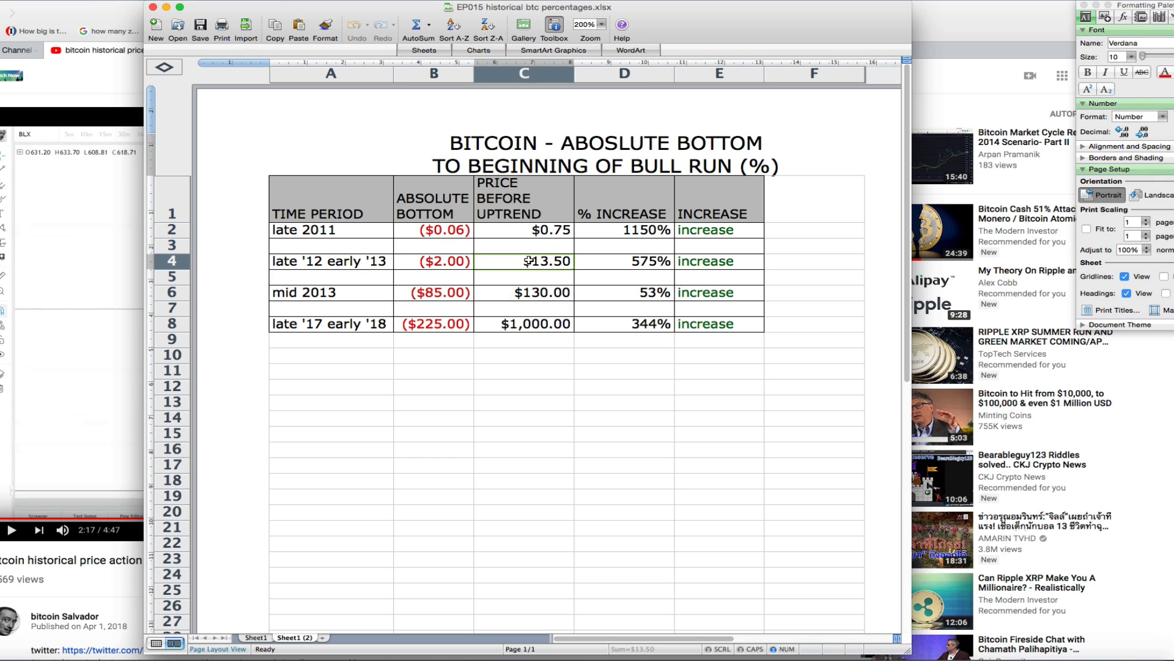
pyautogui.click(607, 260)
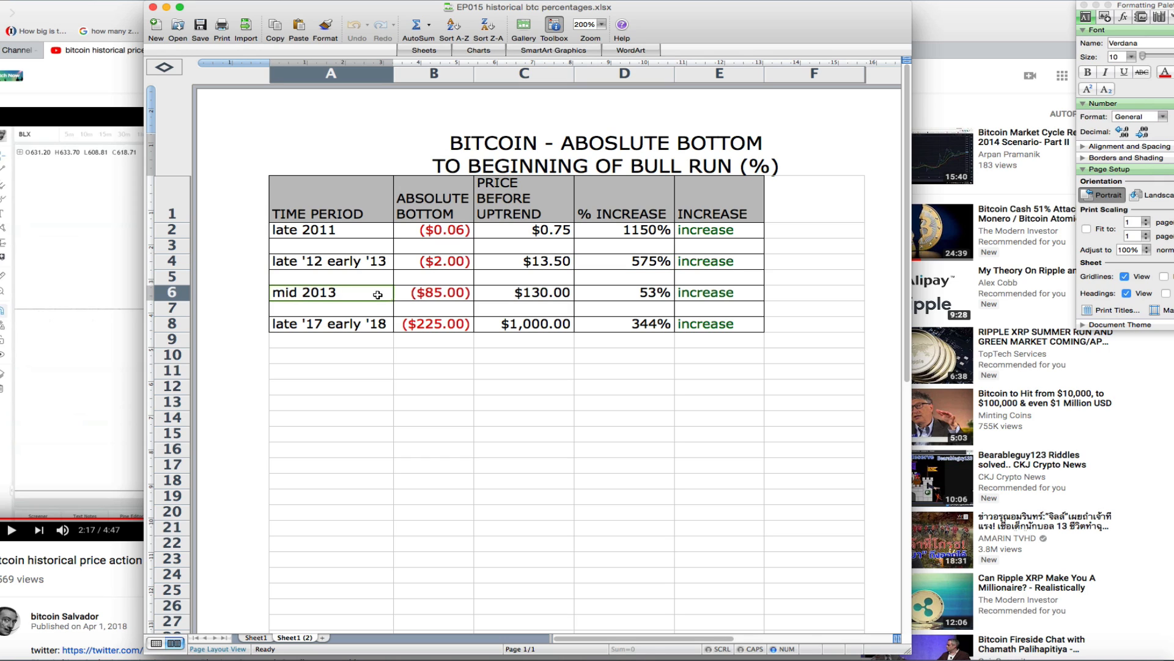
pyautogui.click(524, 292)
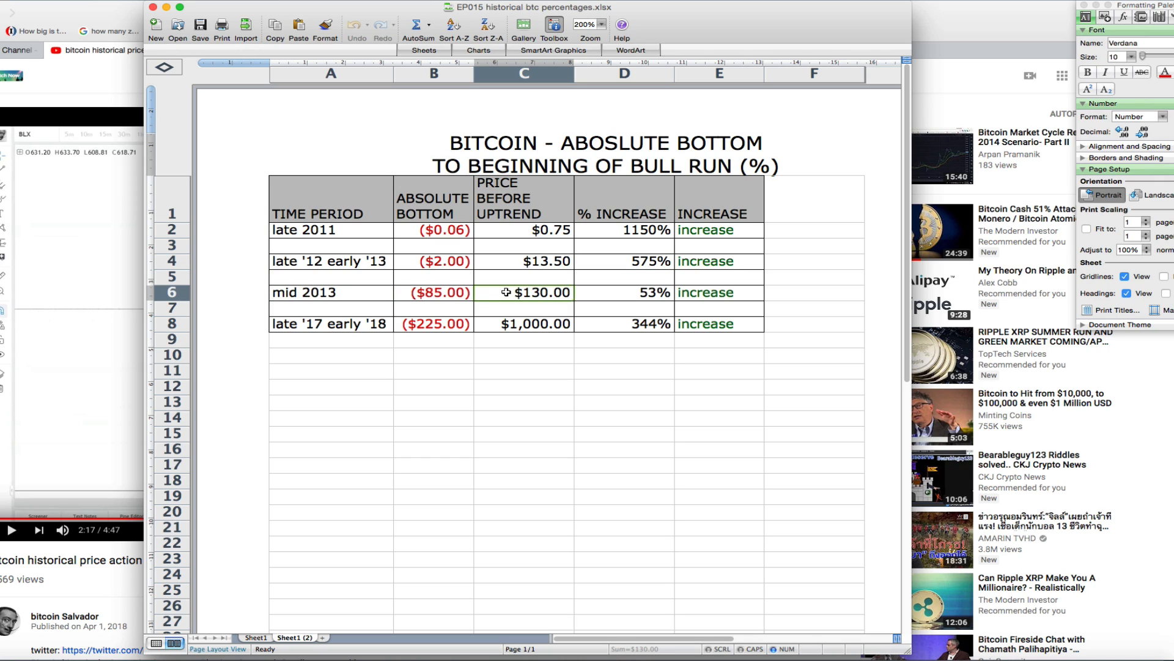
pyautogui.moveTo(599, 300)
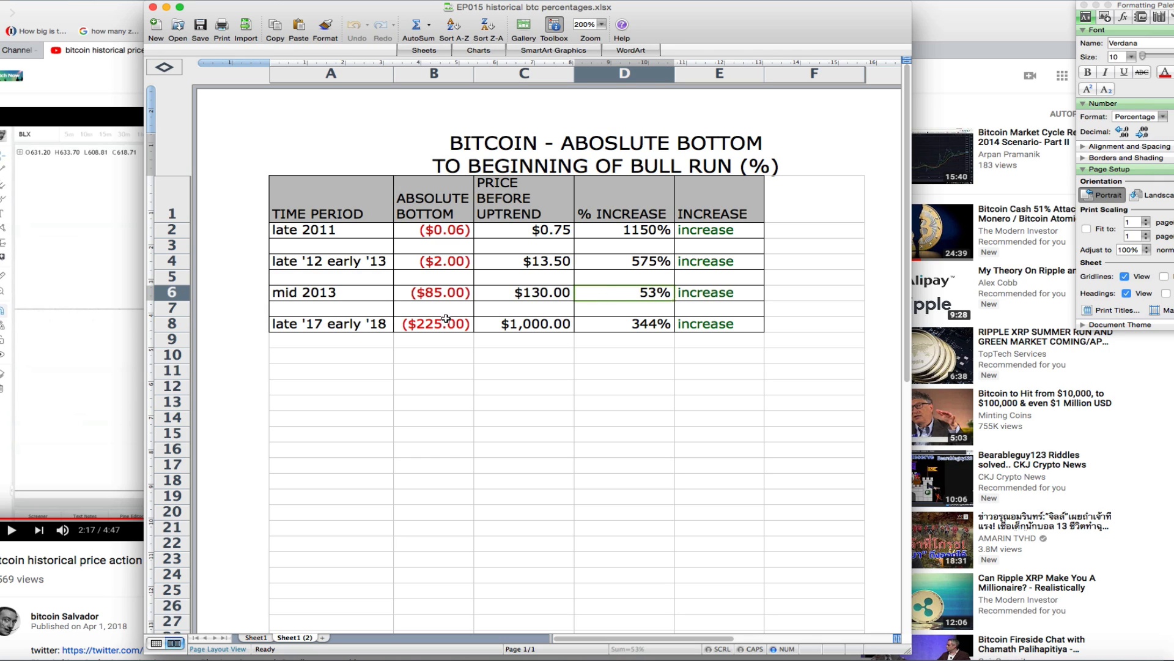
# Step: Check the late '17 early '18 bottom, $1,000.00 pre-uptrend price and 344% increase
pyautogui.click(171, 323)
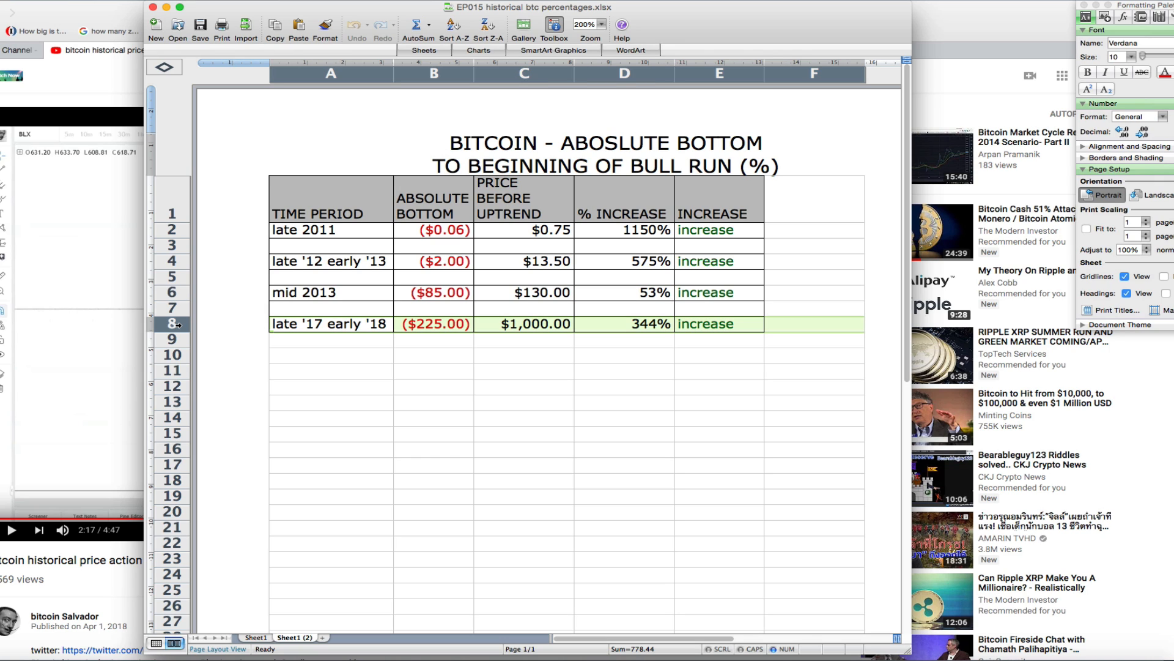
pyautogui.click(433, 324)
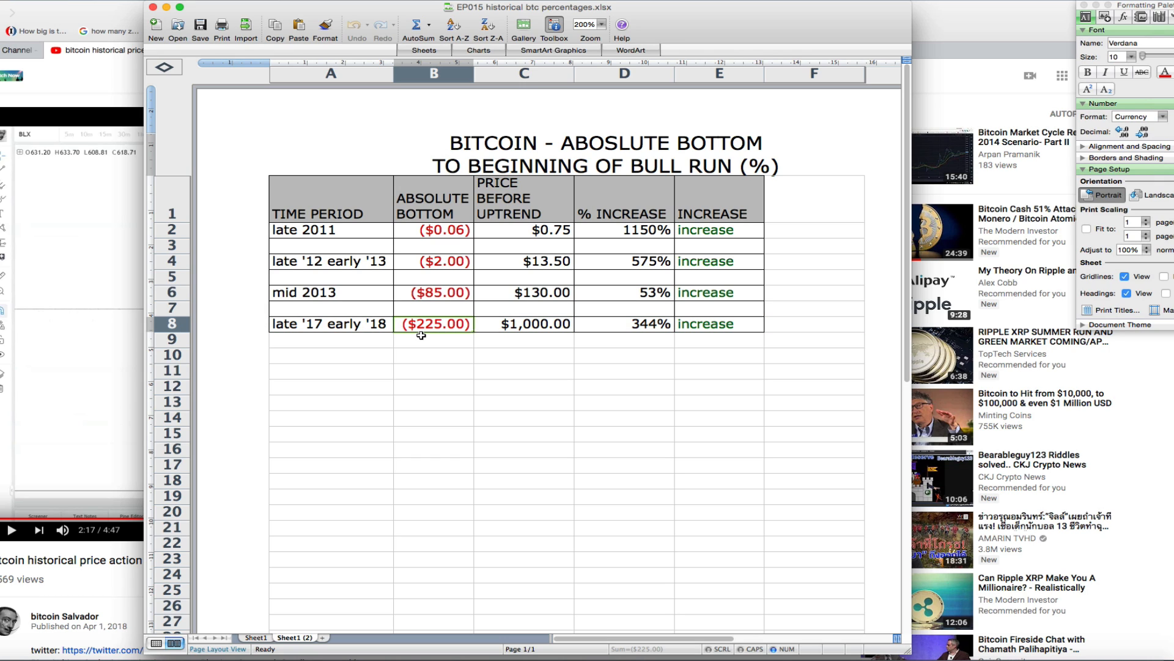
pyautogui.click(524, 324)
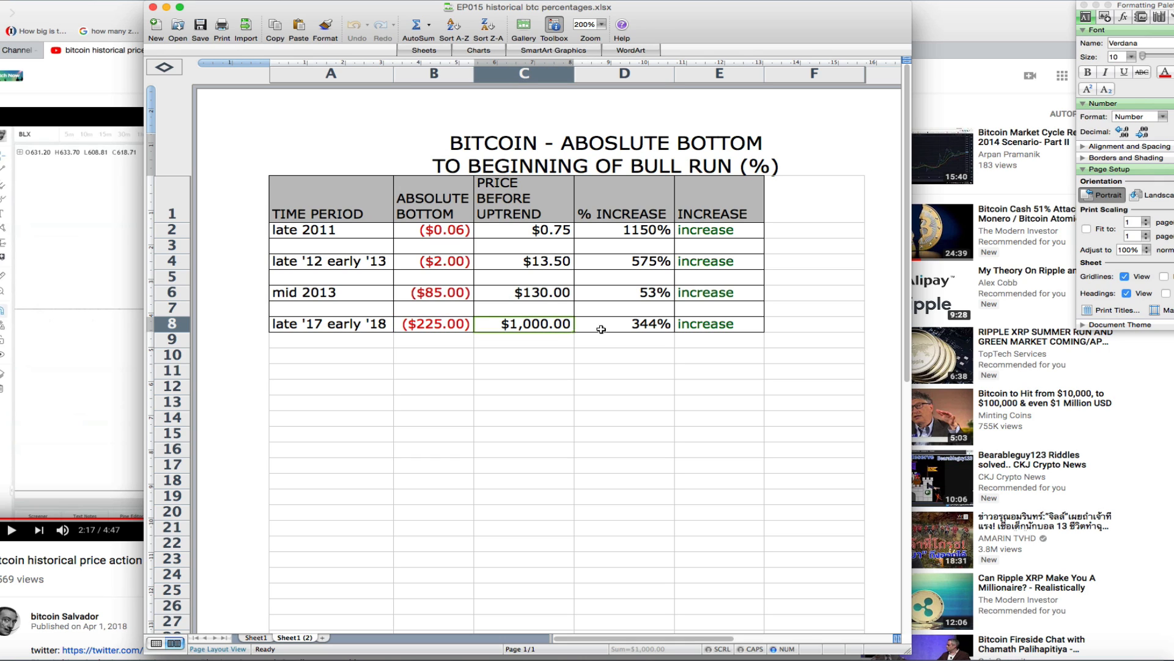
pyautogui.click(624, 323)
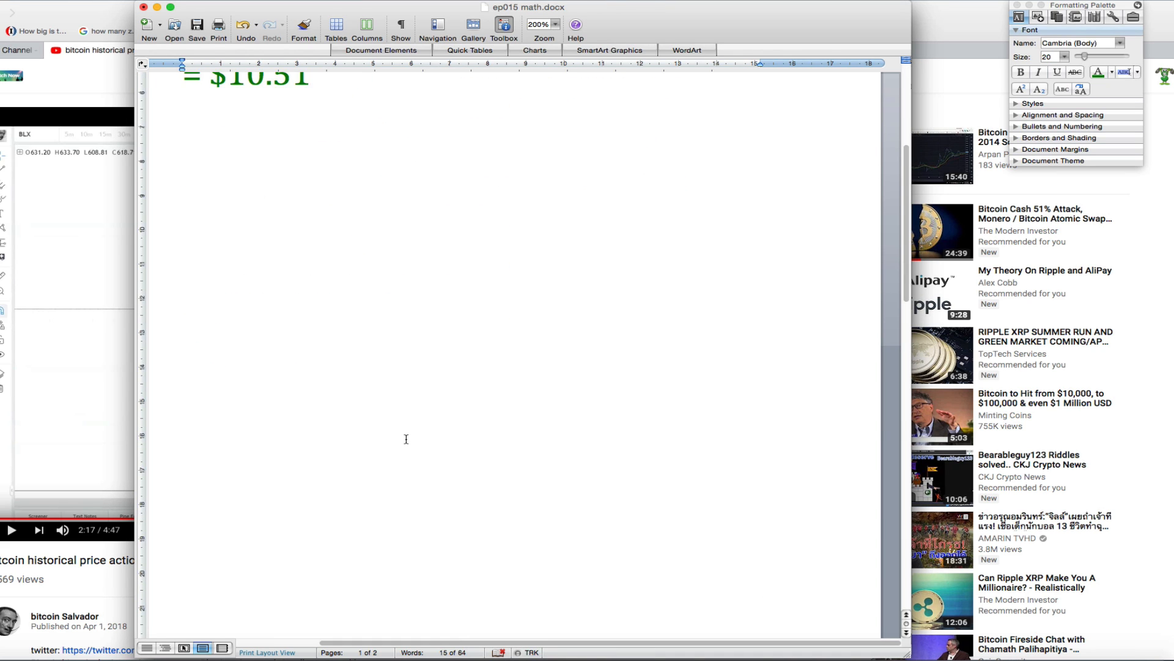
# Step: Scroll the math document down to the Ramp Up Increase 530.5% average section
pyautogui.scroll(-3)
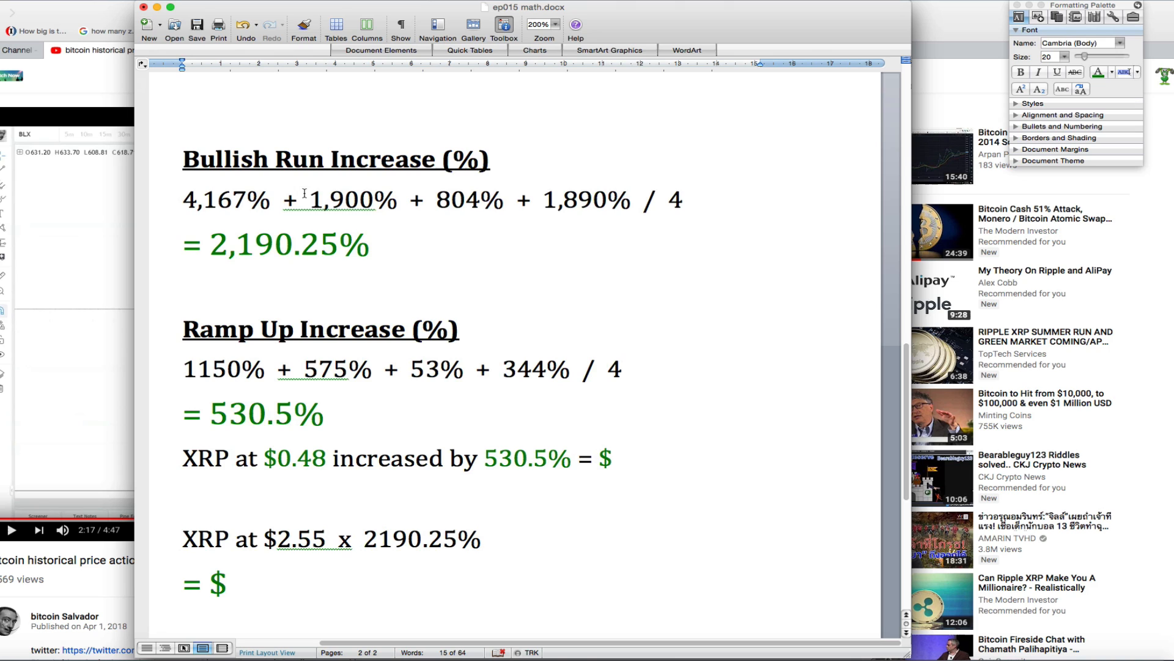
pyautogui.moveTo(284, 255)
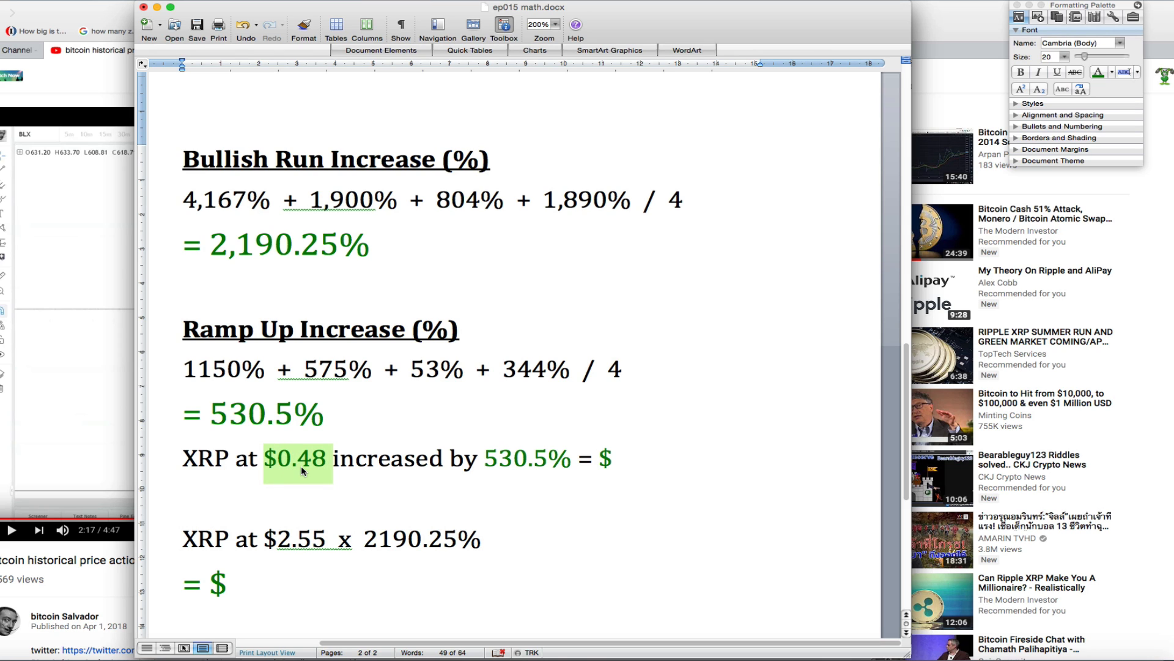
# Step: Bring the browser forward and show the XRP/USD daily chart near $0.46
pyautogui.click(92, 49)
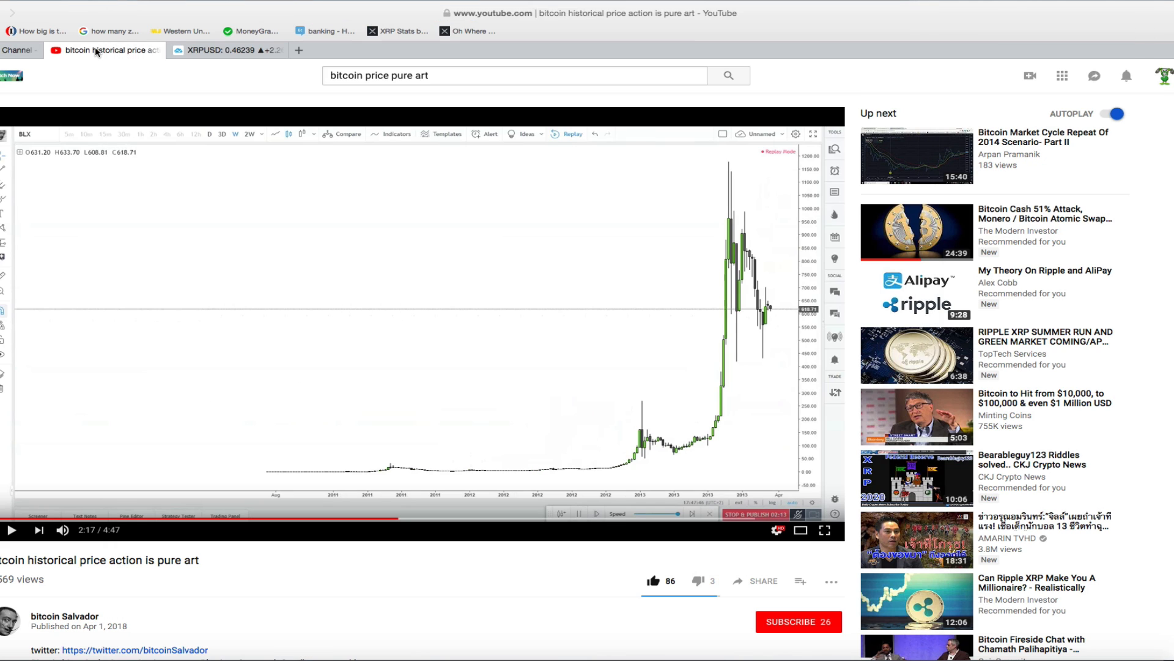
pyautogui.click(225, 49)
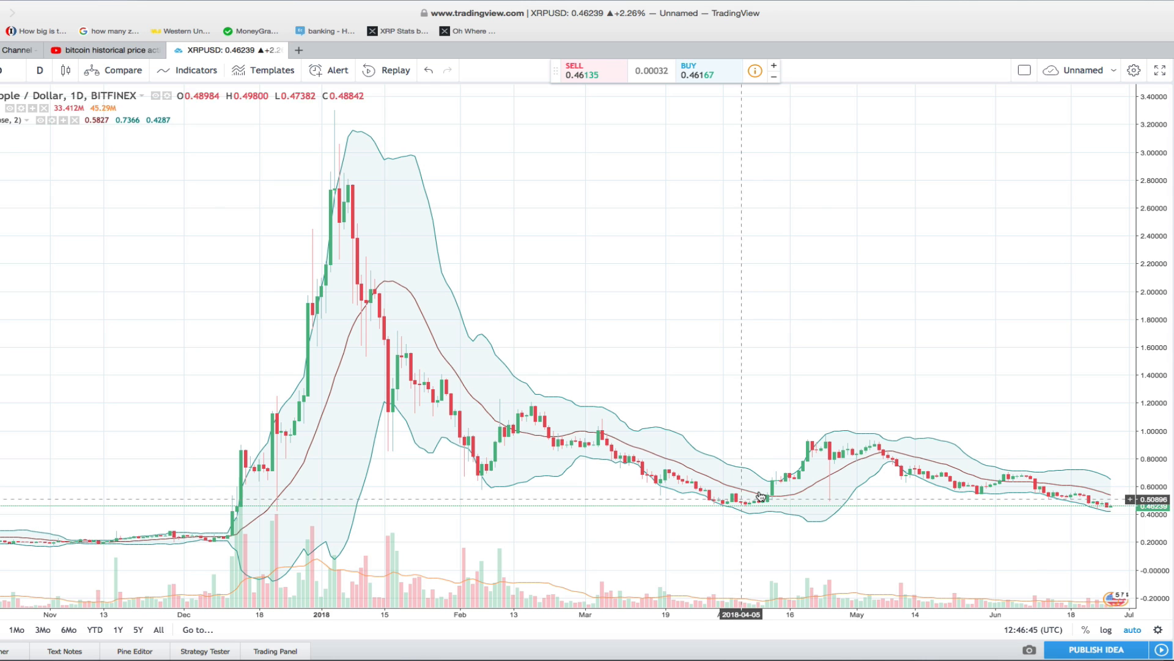
pyautogui.moveTo(871, 467)
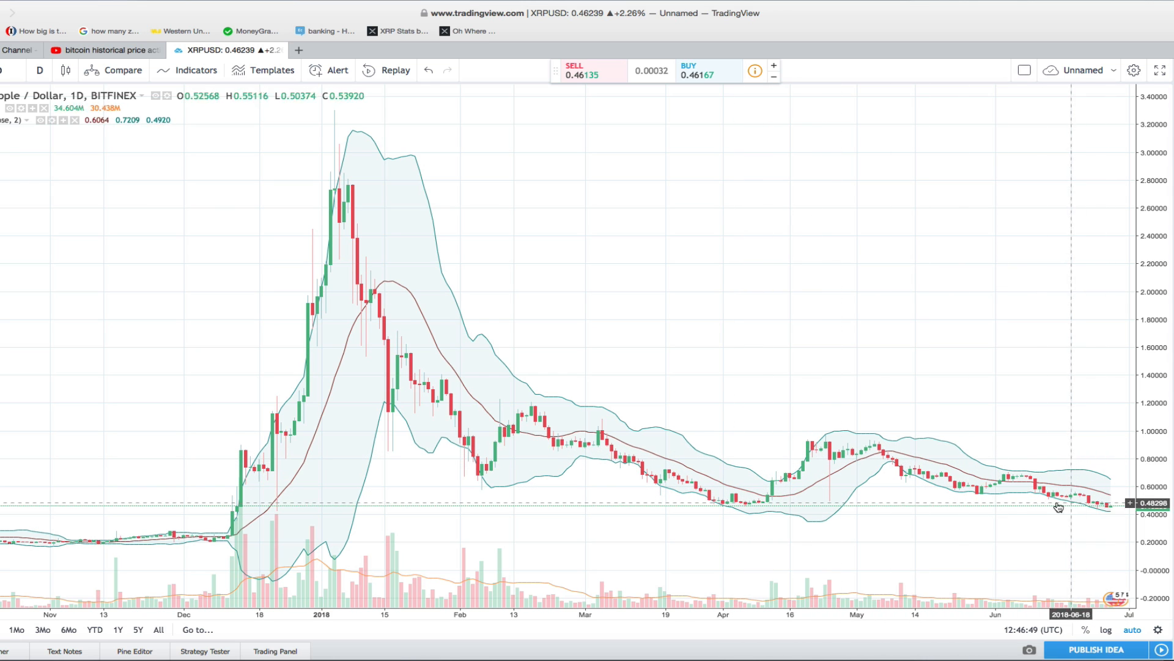
pyautogui.moveTo(751, 508)
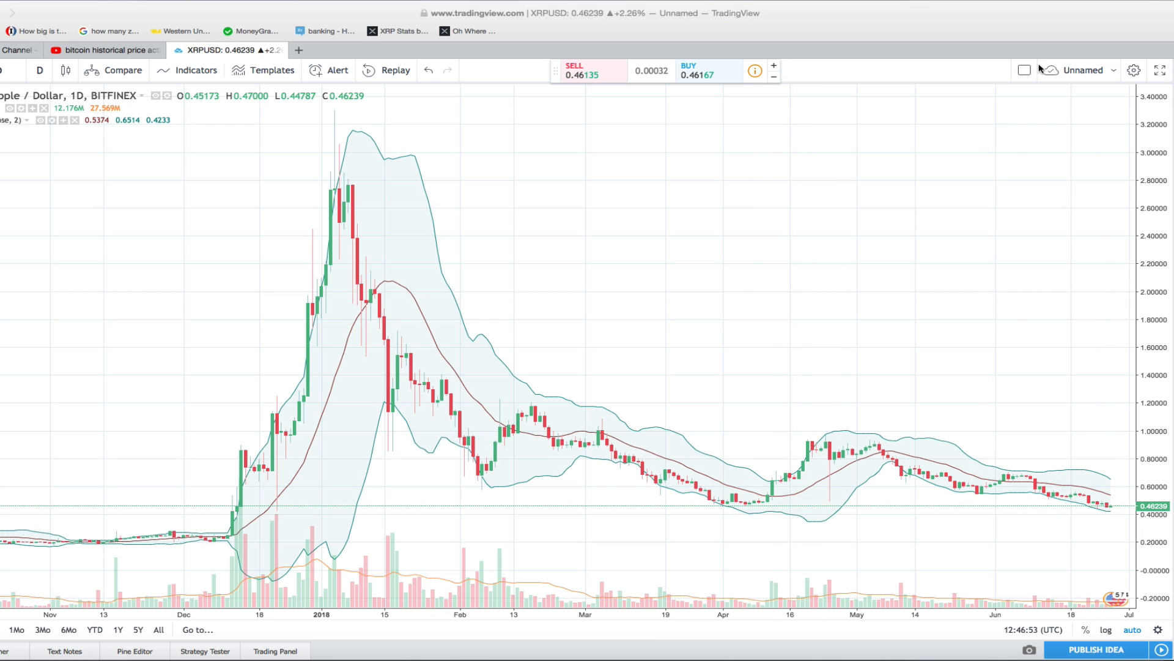
pyautogui.moveTo(760, 493)
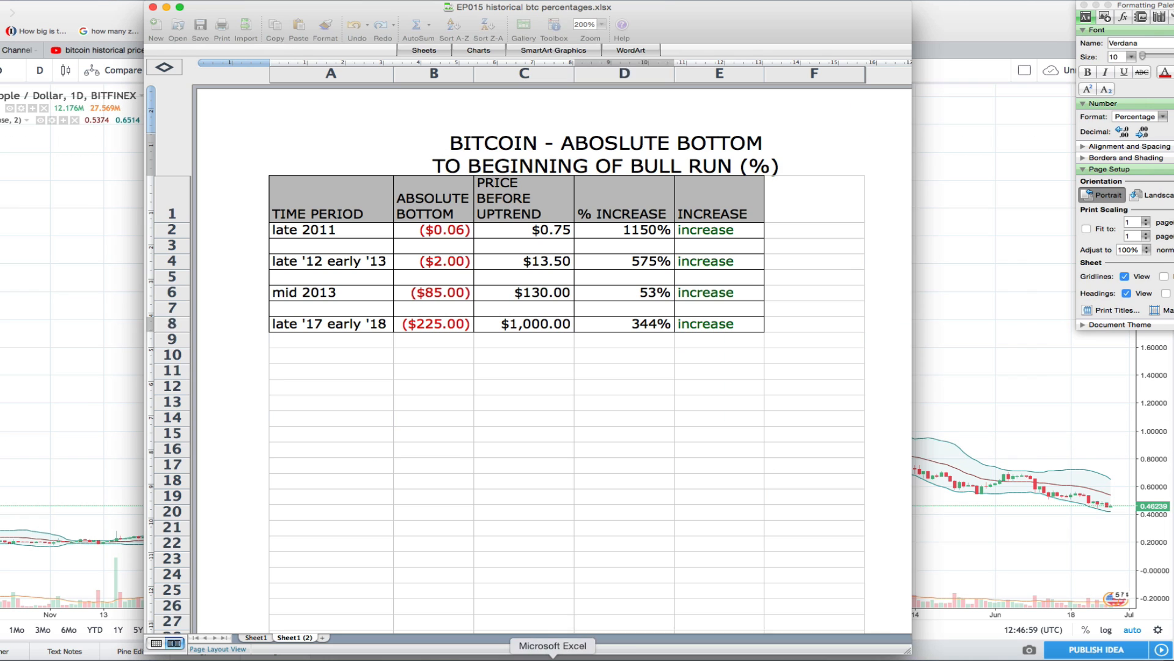
# Step: Bring the Excel bottom-to-bull-run percentage table back to the front
pyautogui.click(624, 323)
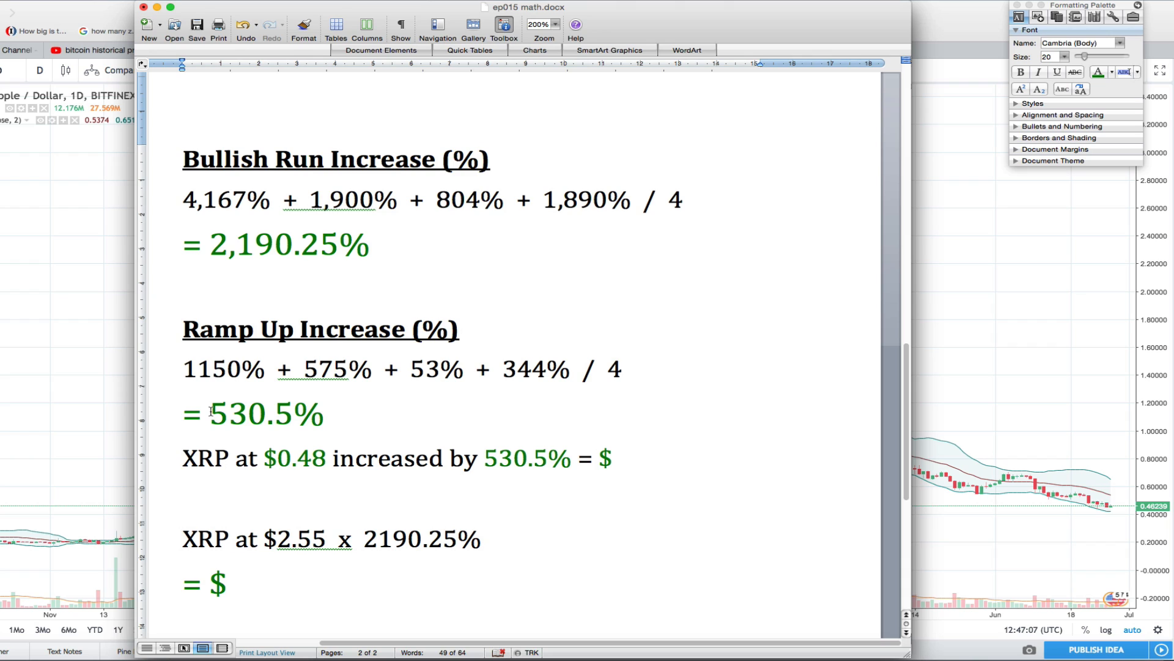
# Step: In the math document, fill in $2.55 as XRP's $0.48 price increased by 530.5%
pyautogui.click(184, 458)
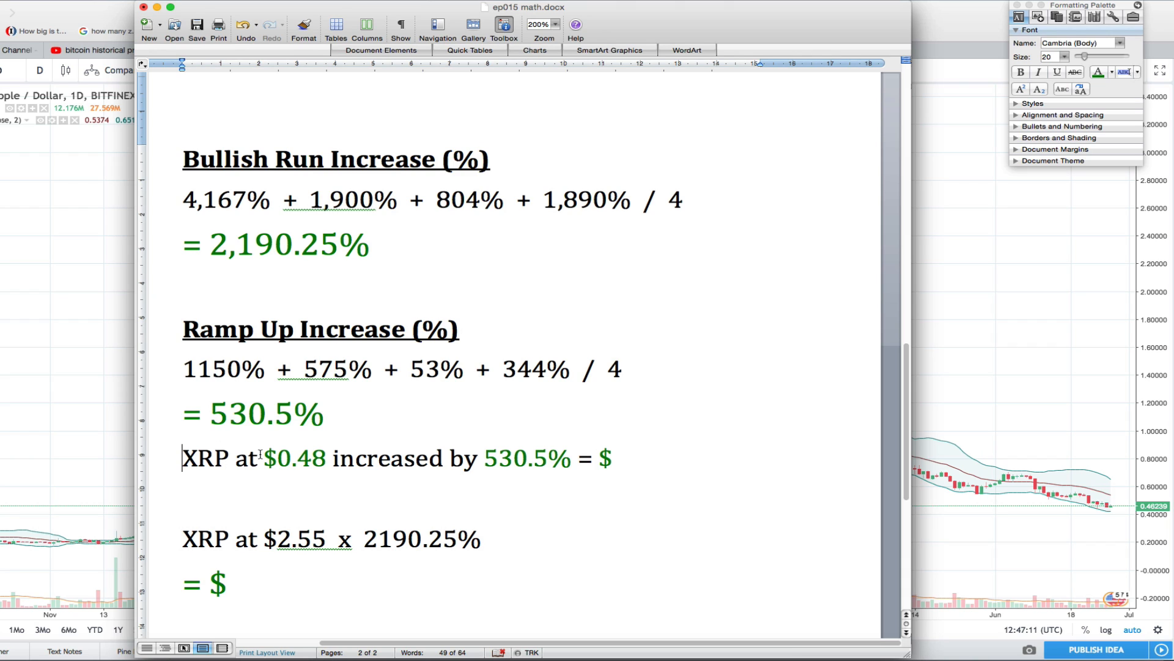
pyautogui.doubleClick(298, 457)
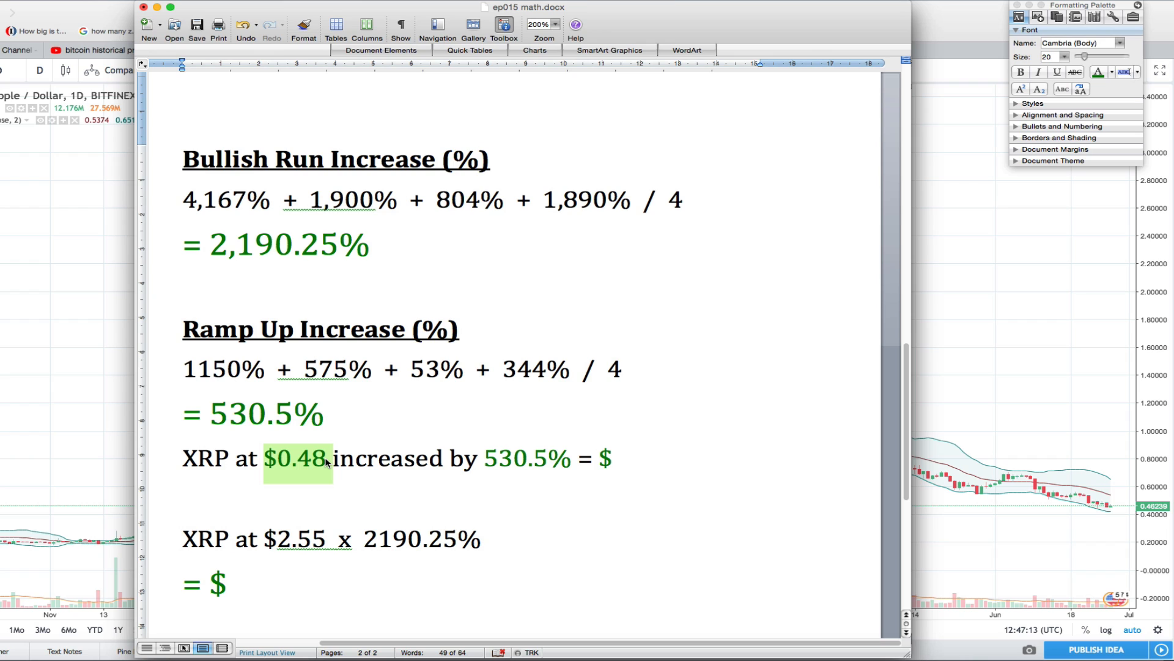
pyautogui.click(326, 459)
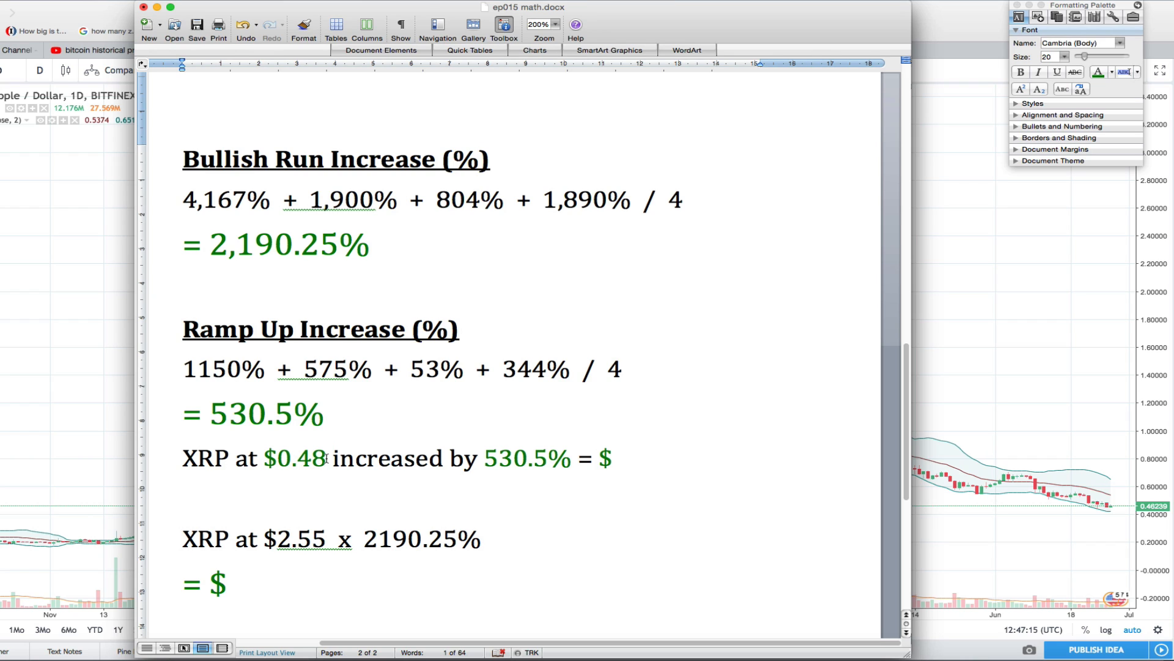
pyautogui.click(326, 457)
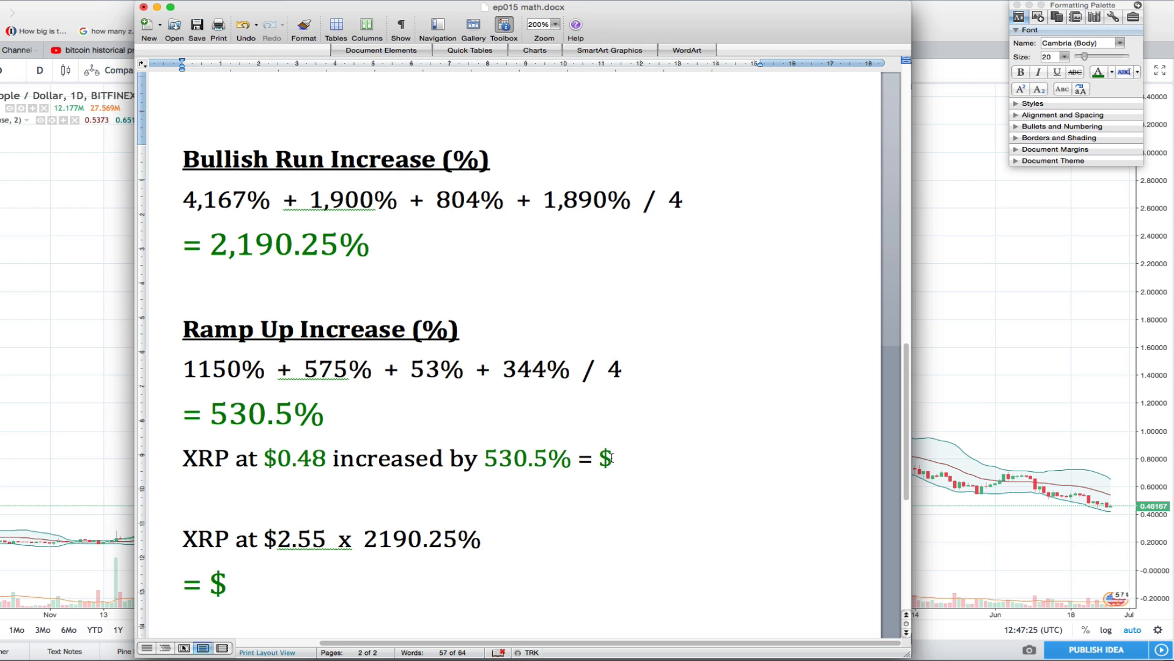
pyautogui.write('2.55')
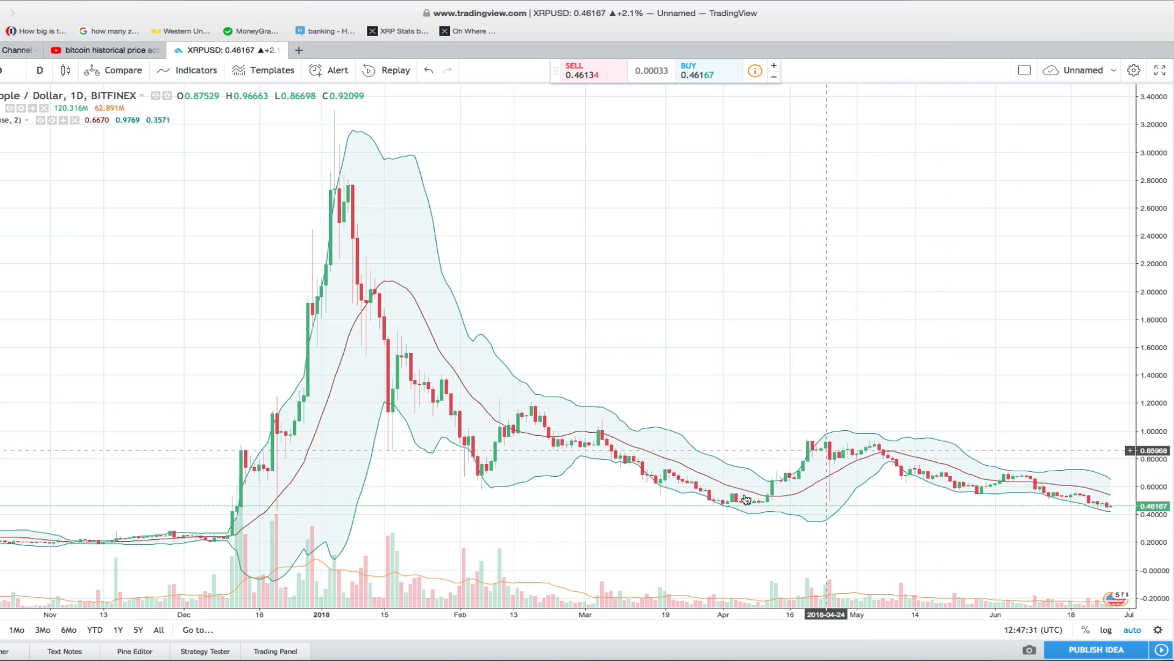
pyautogui.moveTo(790, 487)
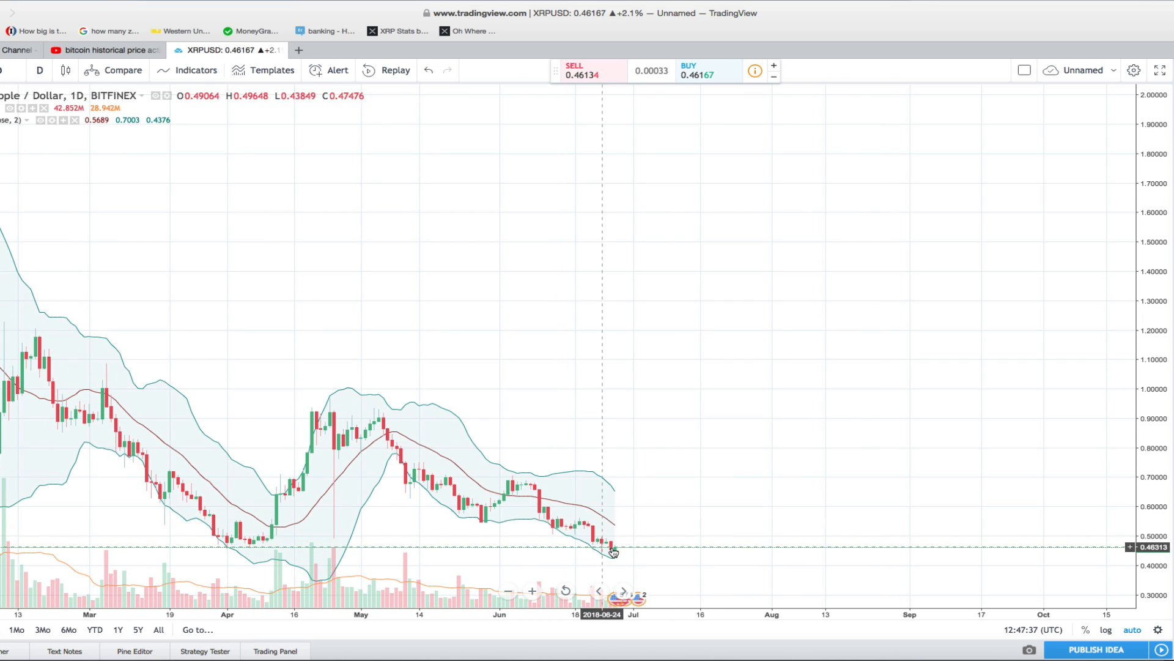
pyautogui.moveTo(851, 457)
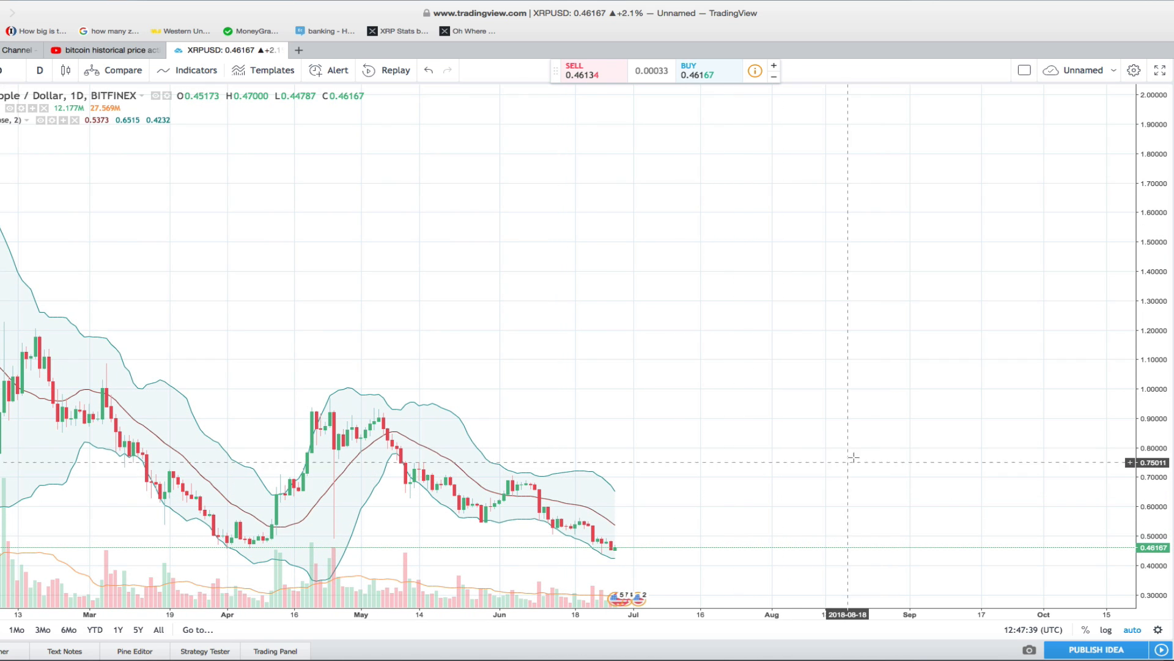
pyautogui.moveTo(937, 386)
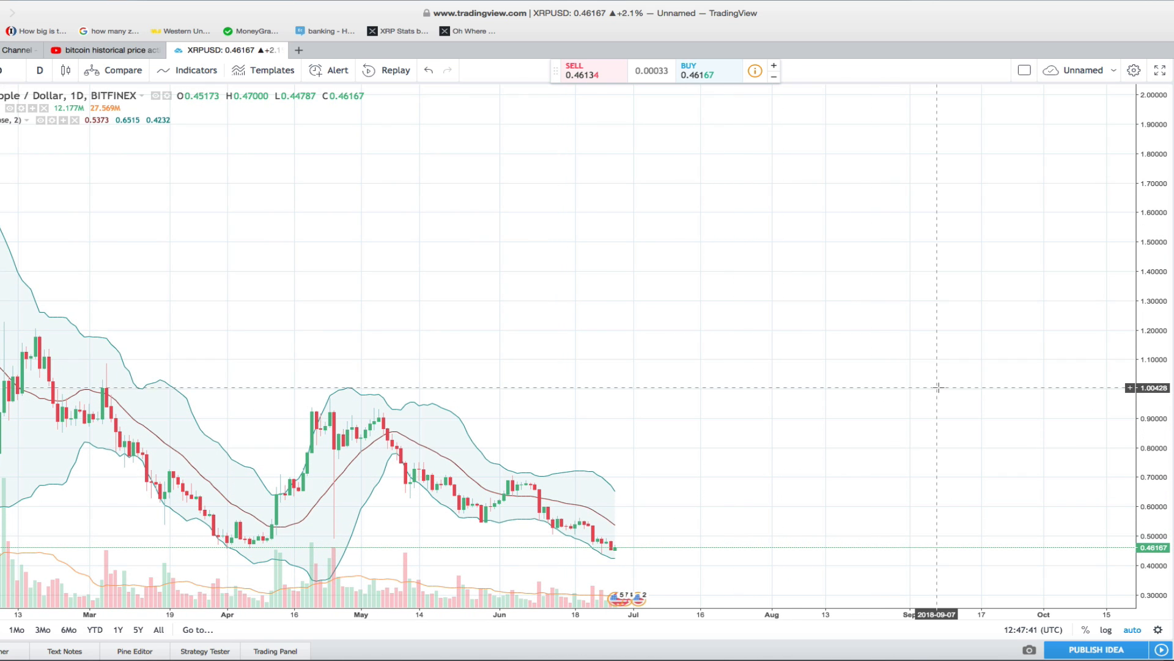
pyautogui.moveTo(683, 533)
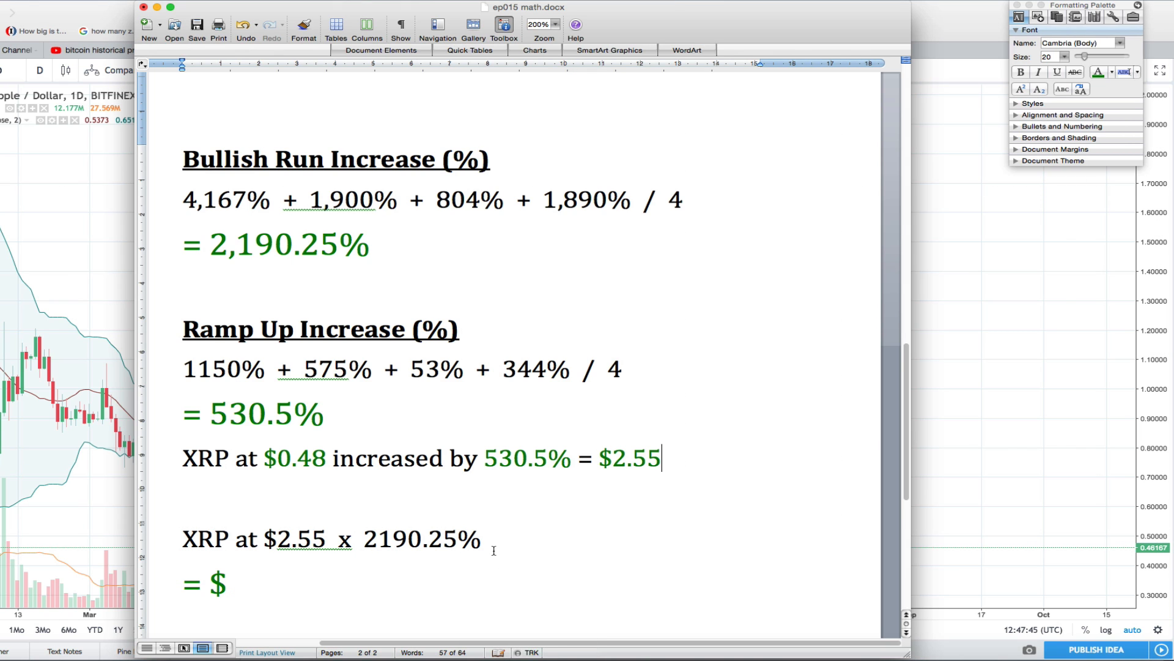
# Step: Complete the bull-run line so XRP at $2.55 x 2190.25% equals $55.85
pyautogui.scroll(-3)
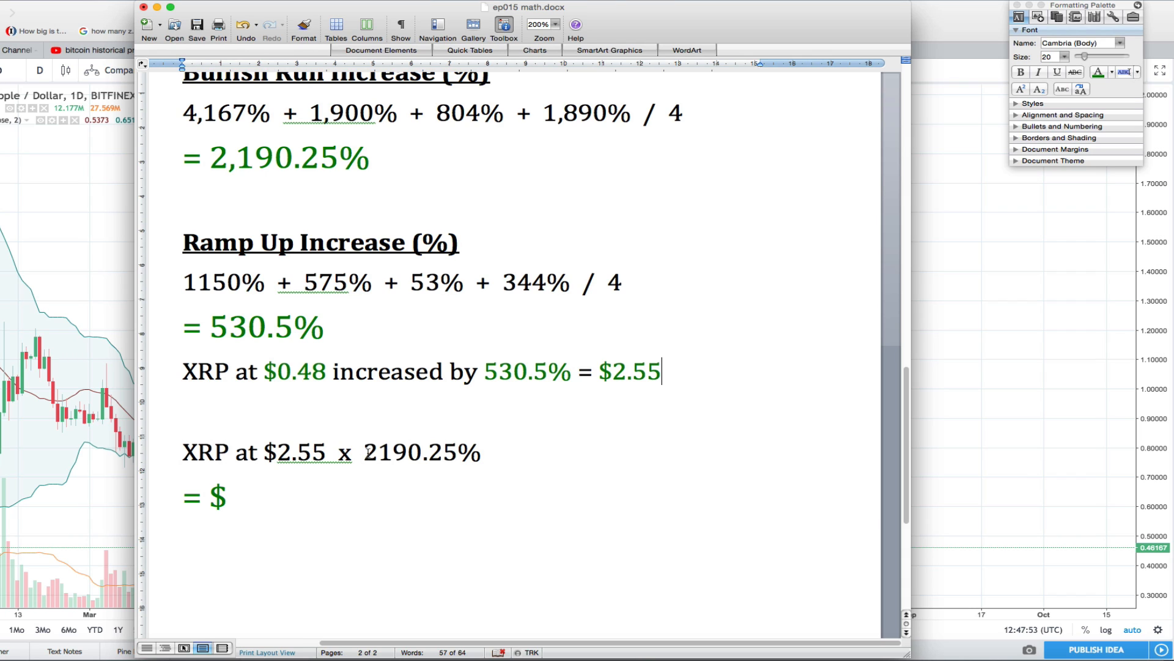
pyautogui.scroll(3)
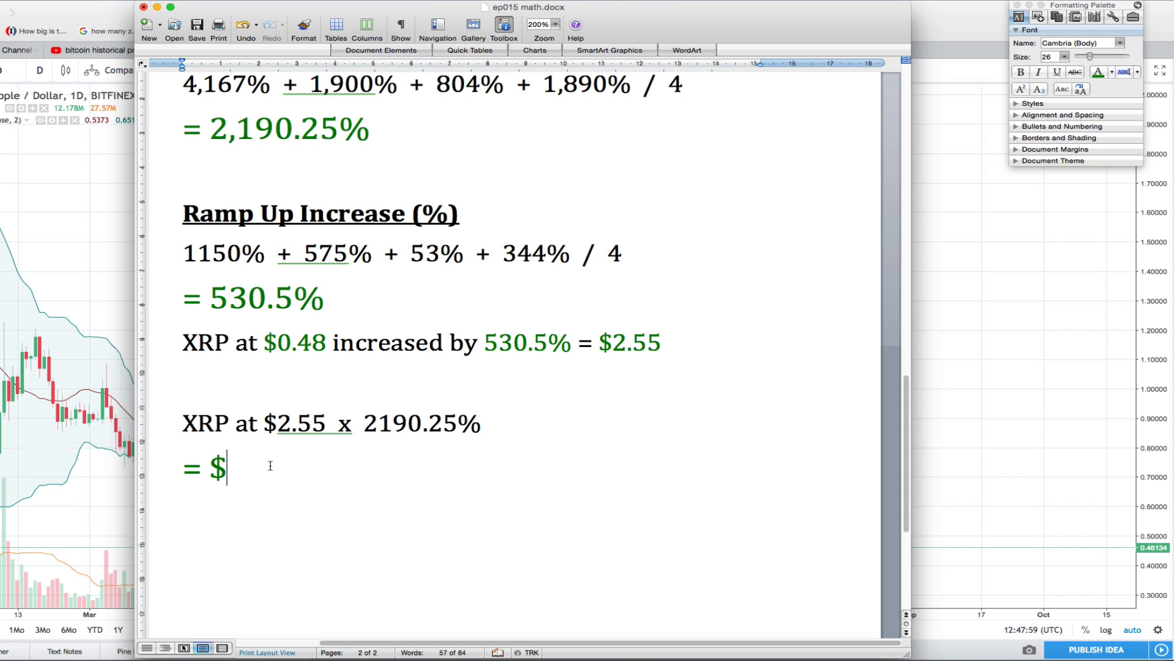
pyautogui.write('55')
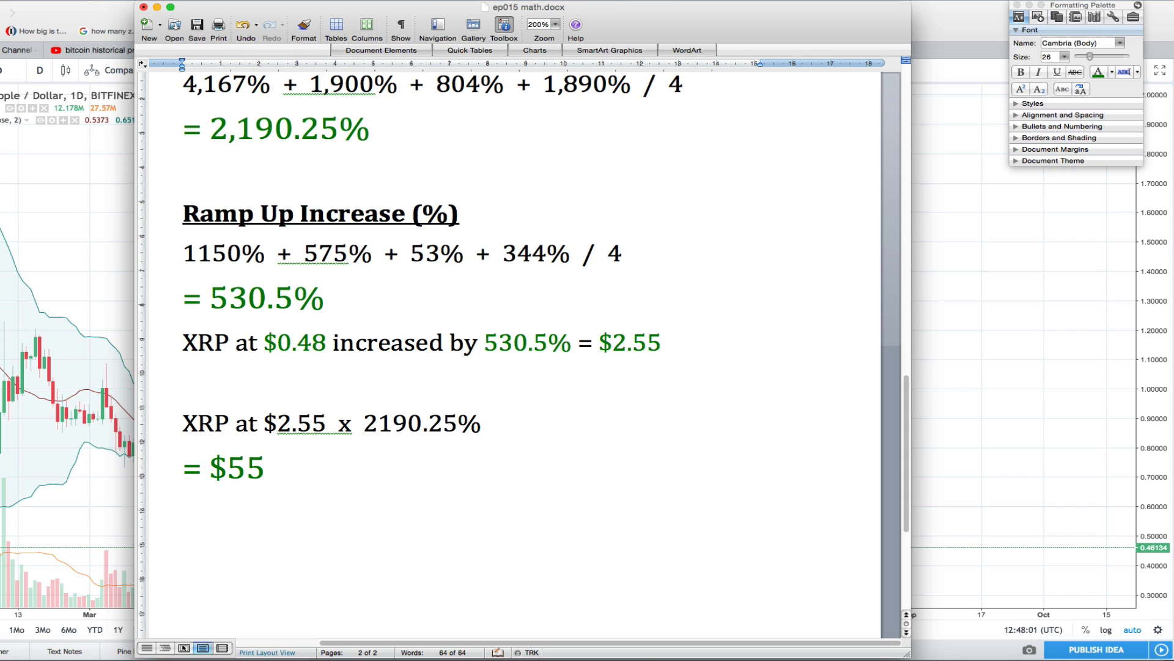
pyautogui.write('.85')
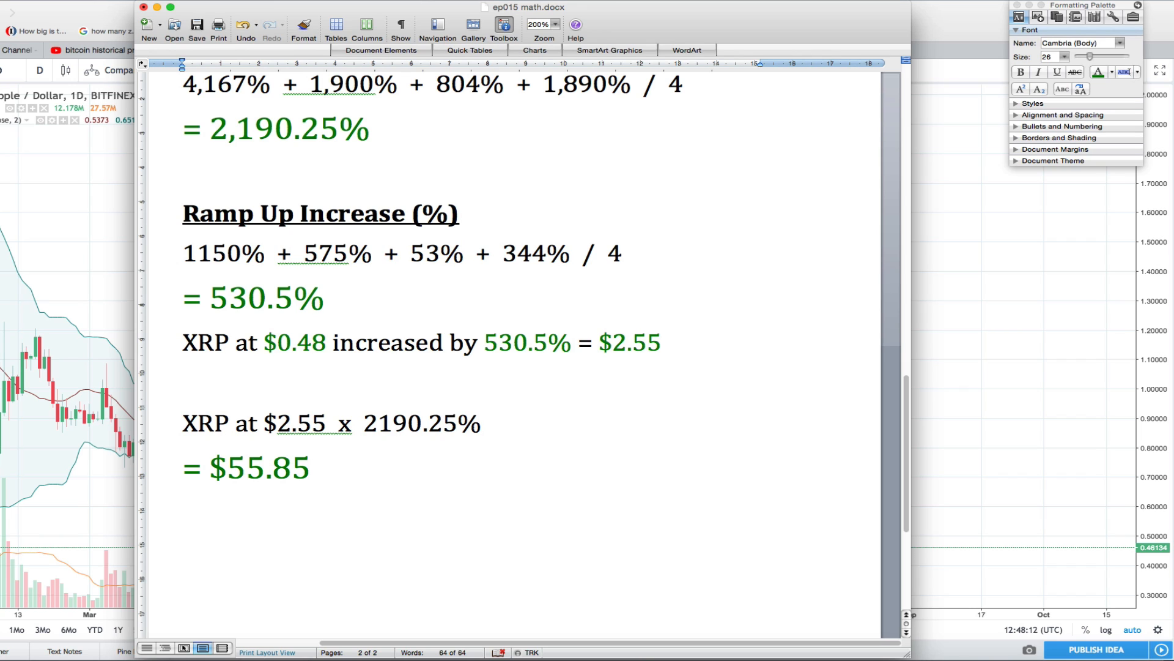
pyautogui.click(312, 470)
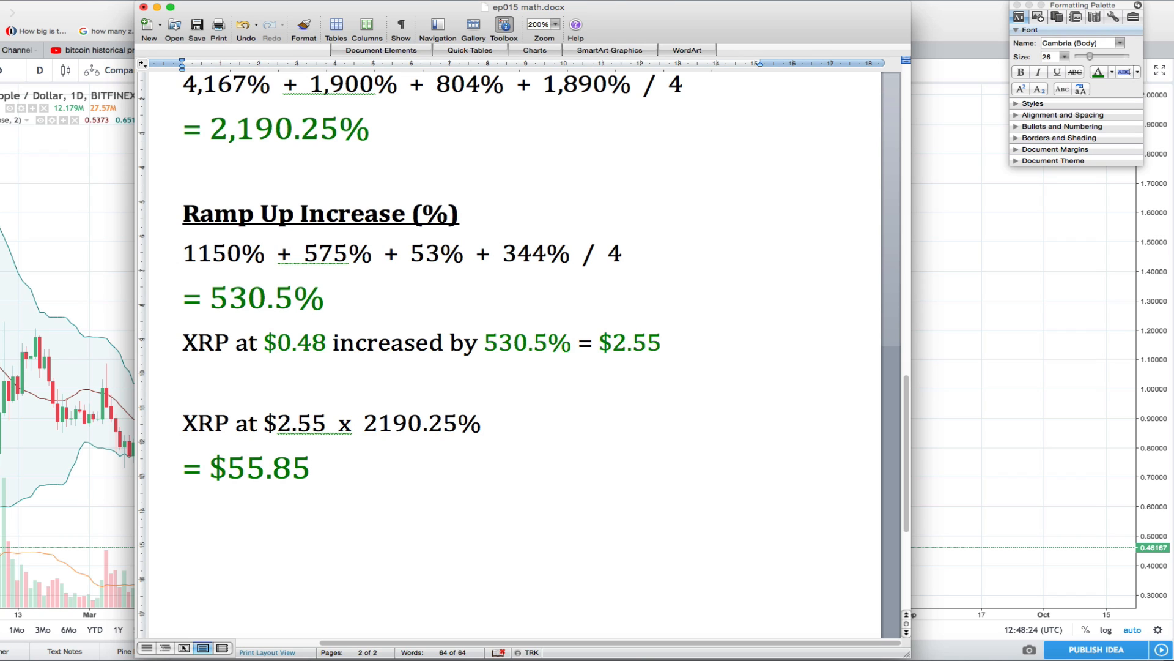
pyautogui.click(311, 468)
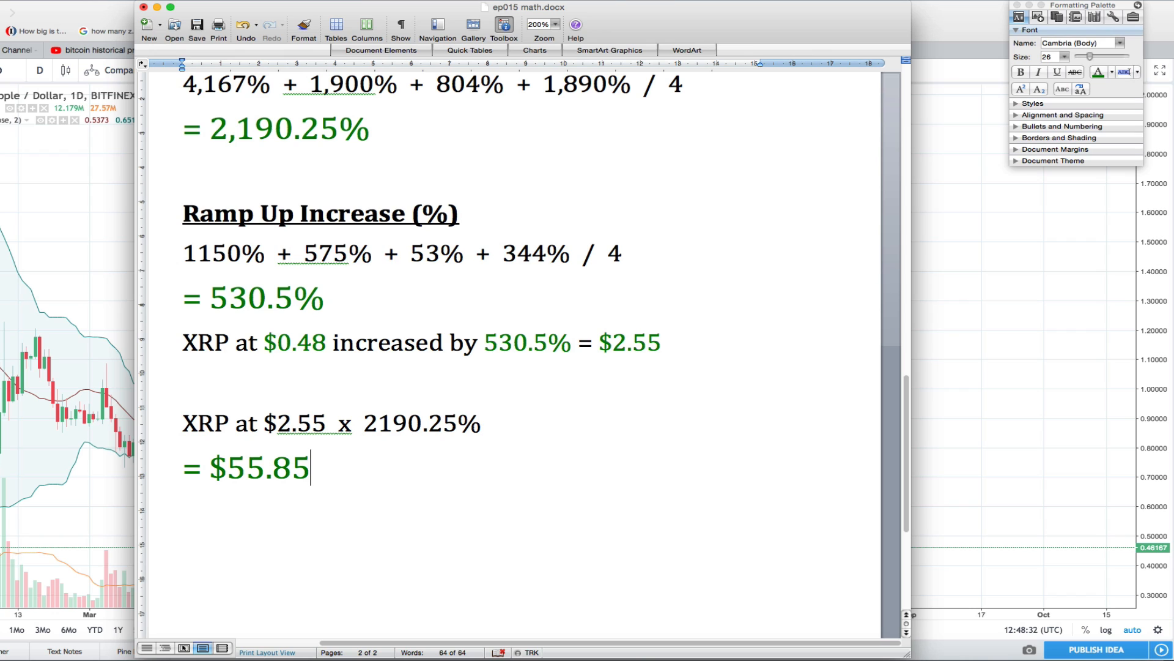
pyautogui.click(323, 298)
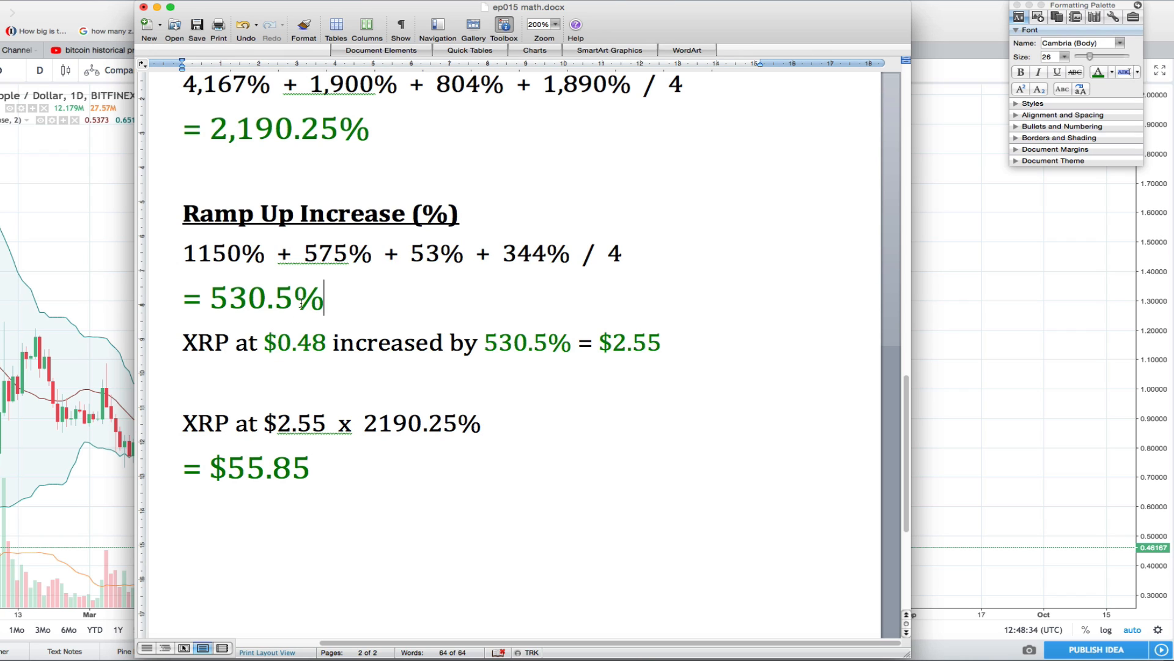